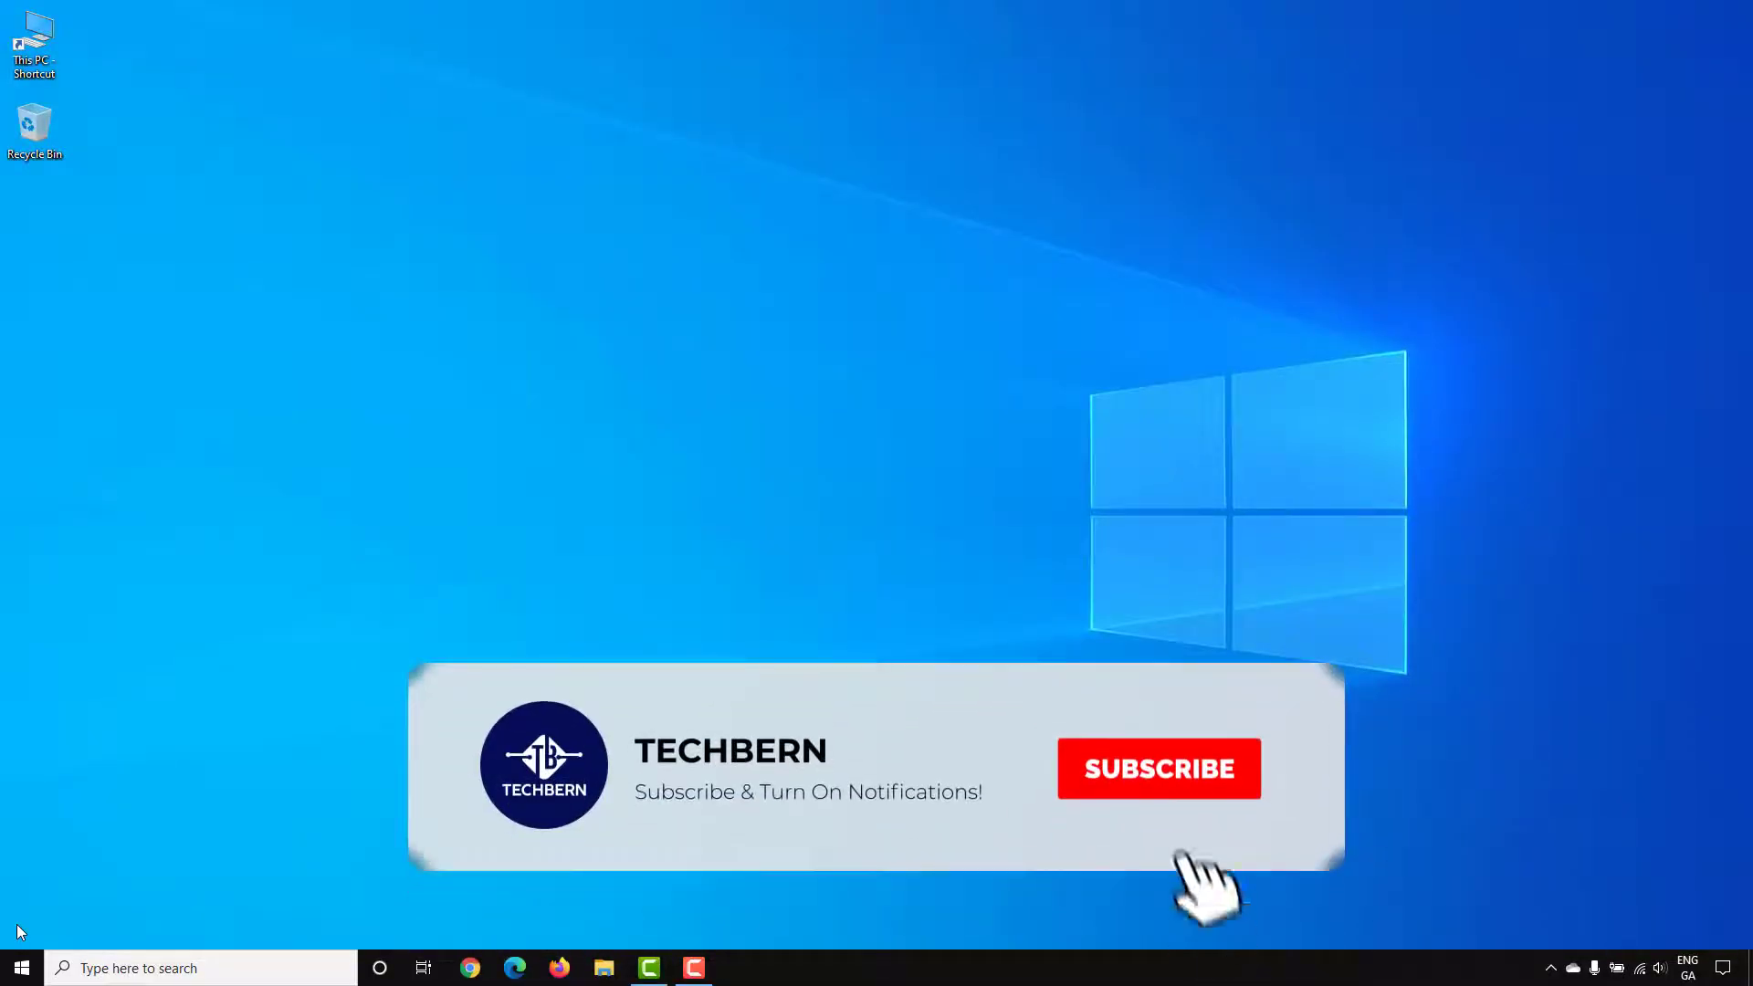
- Check the connected drives in This PC, then close the window
{"action": "left_click", "coordinate": [1159, 768]}
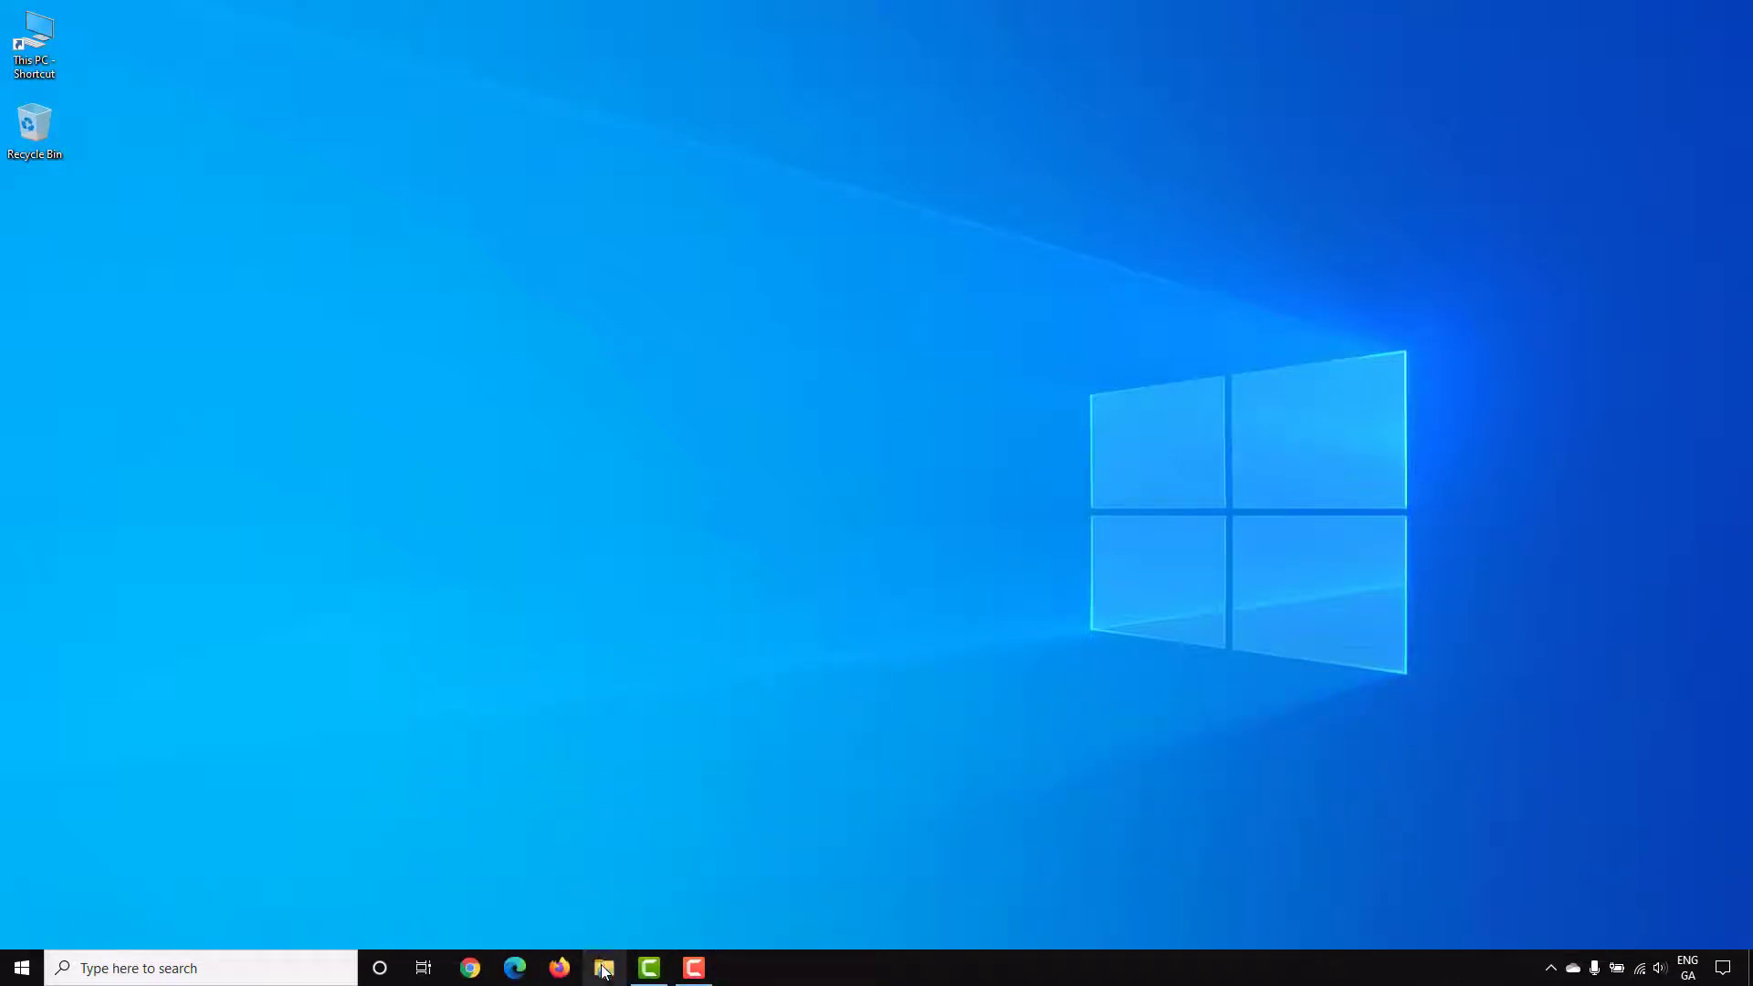
{"action": "left_click", "coordinate": [603, 968]}
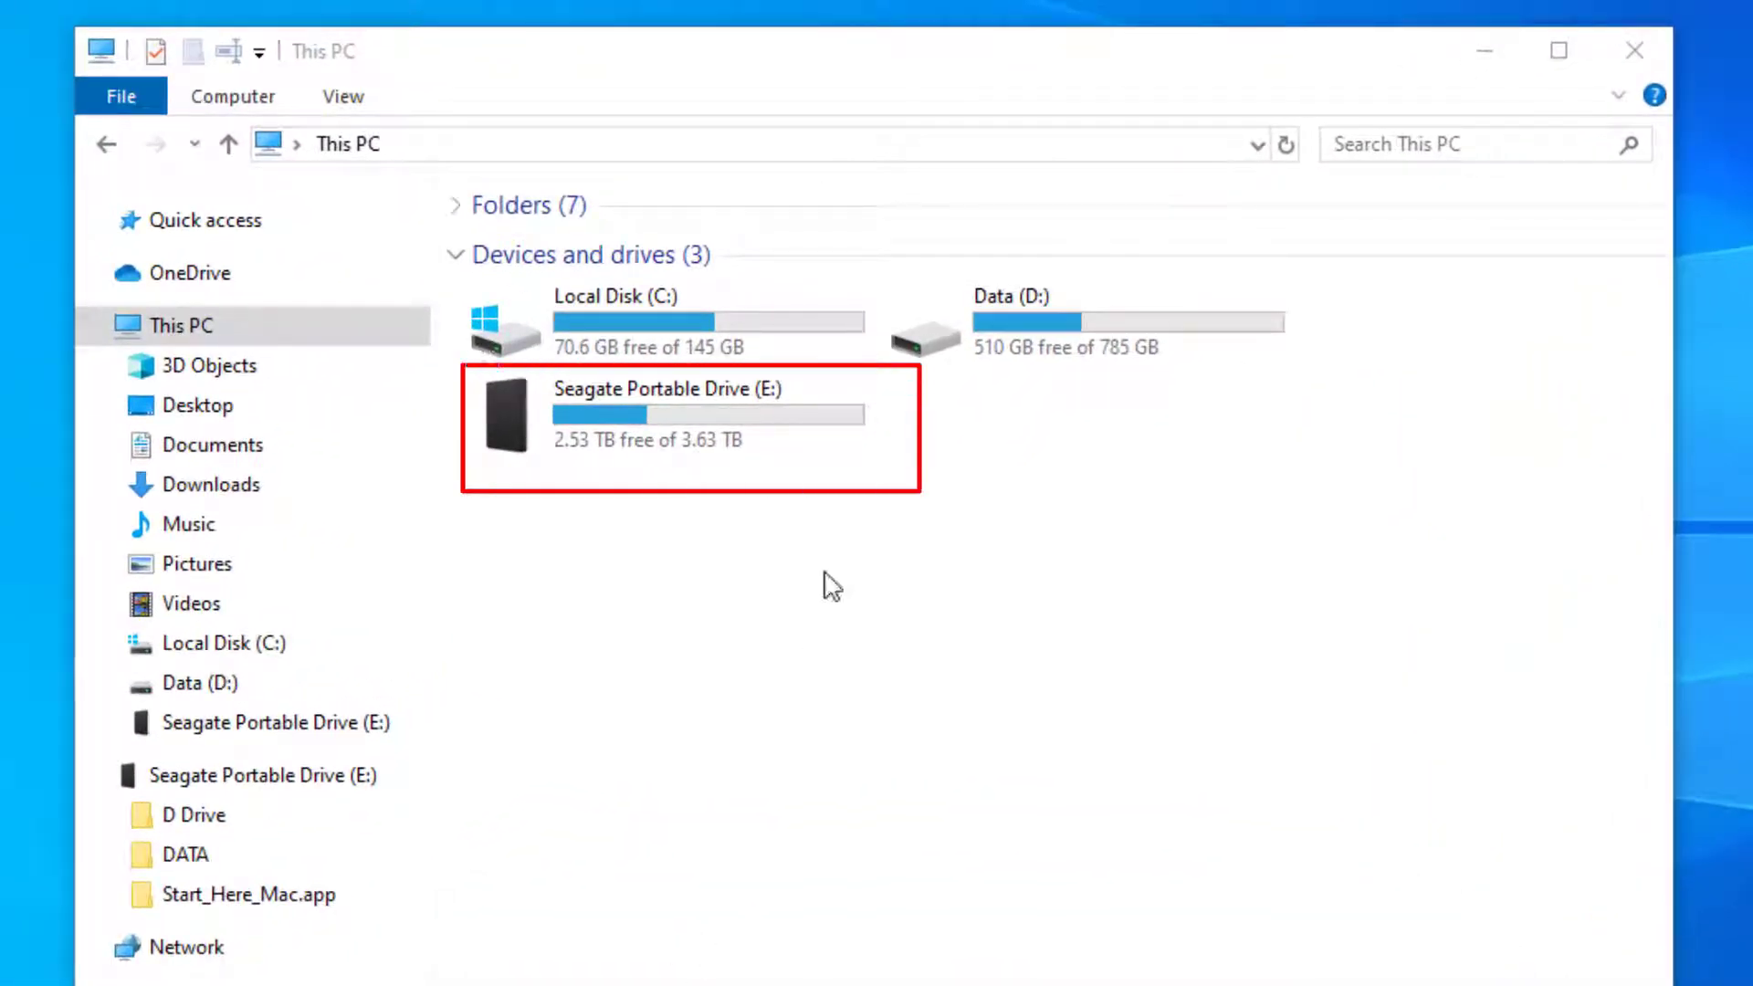
{"action": "left_click", "coordinate": [1634, 50]}
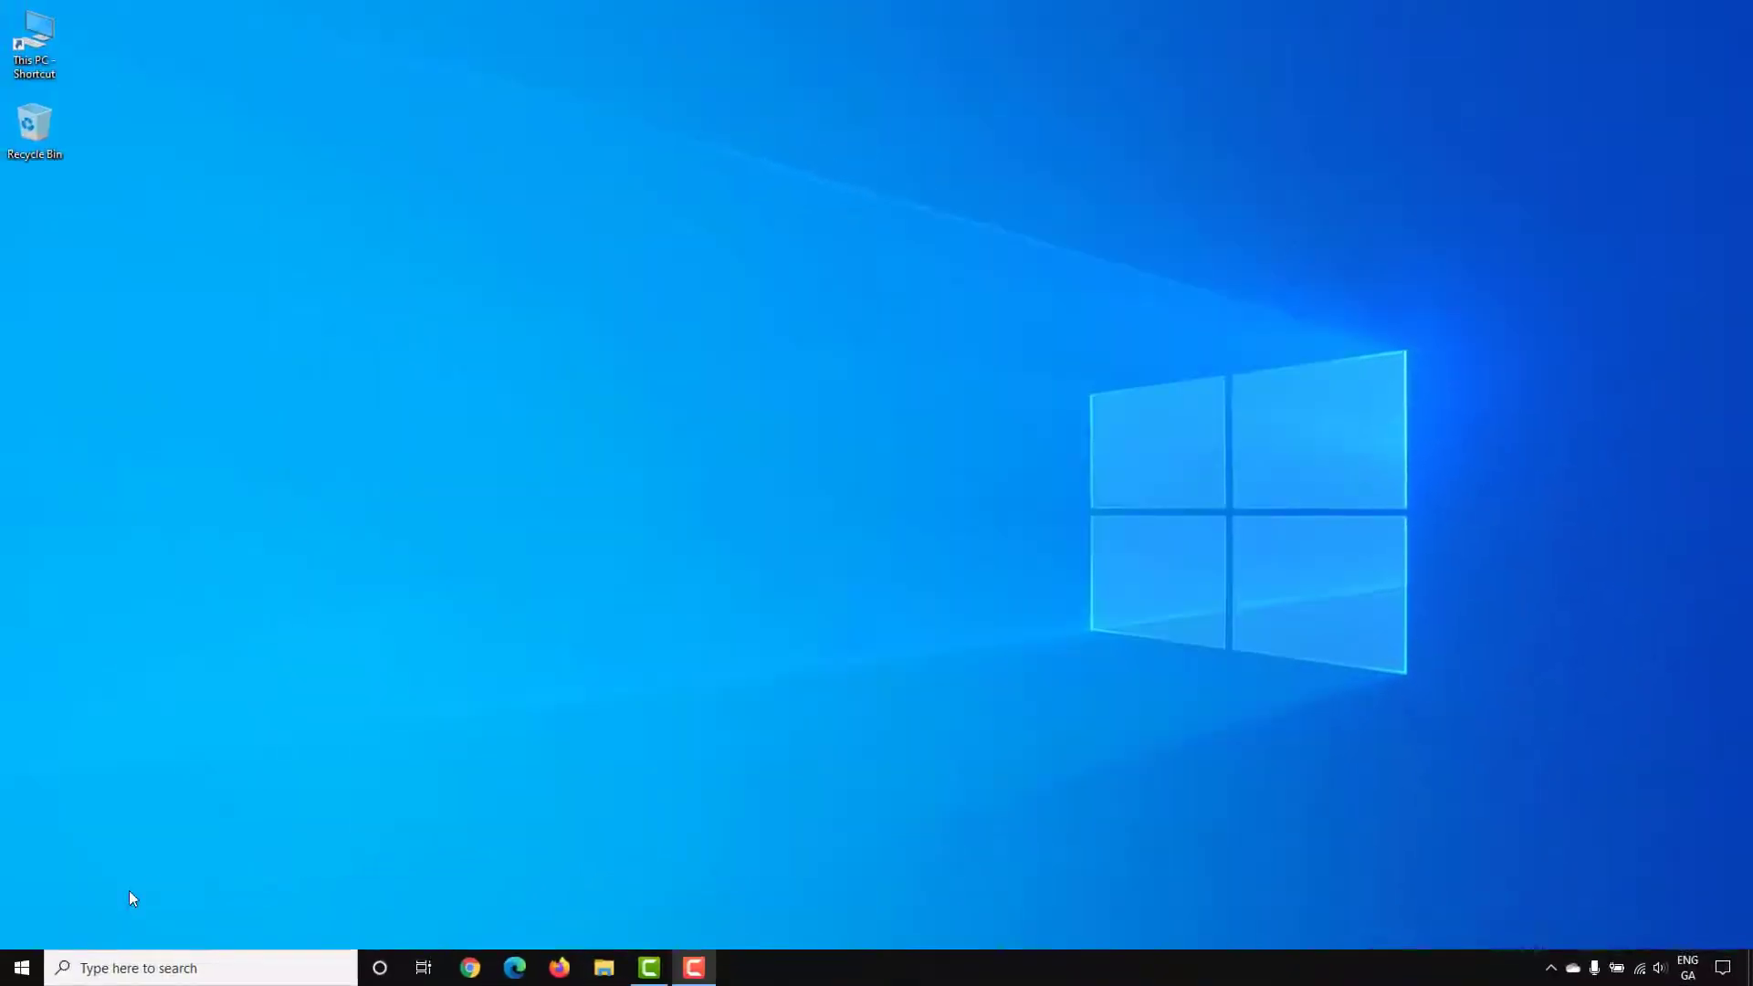
- Go to the Backup page under Update & Security in Settings
{"action": "left_click", "coordinate": [21, 967]}
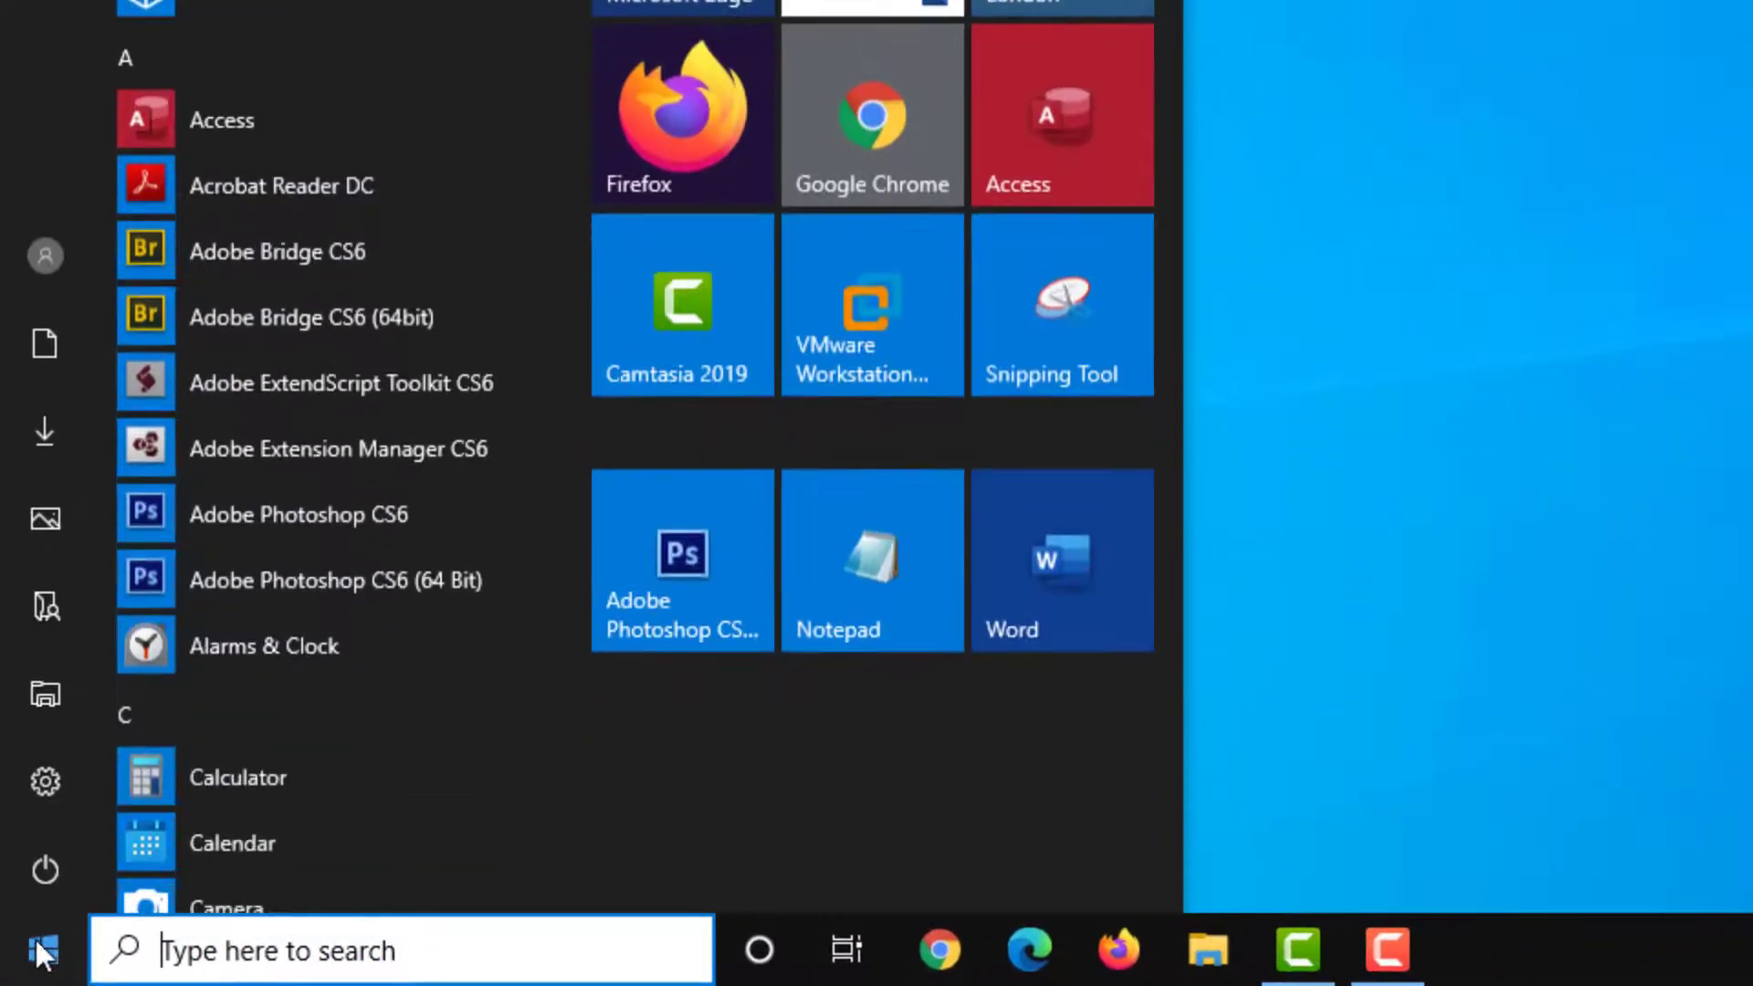
{"action": "mouse_move", "coordinate": [44, 781]}
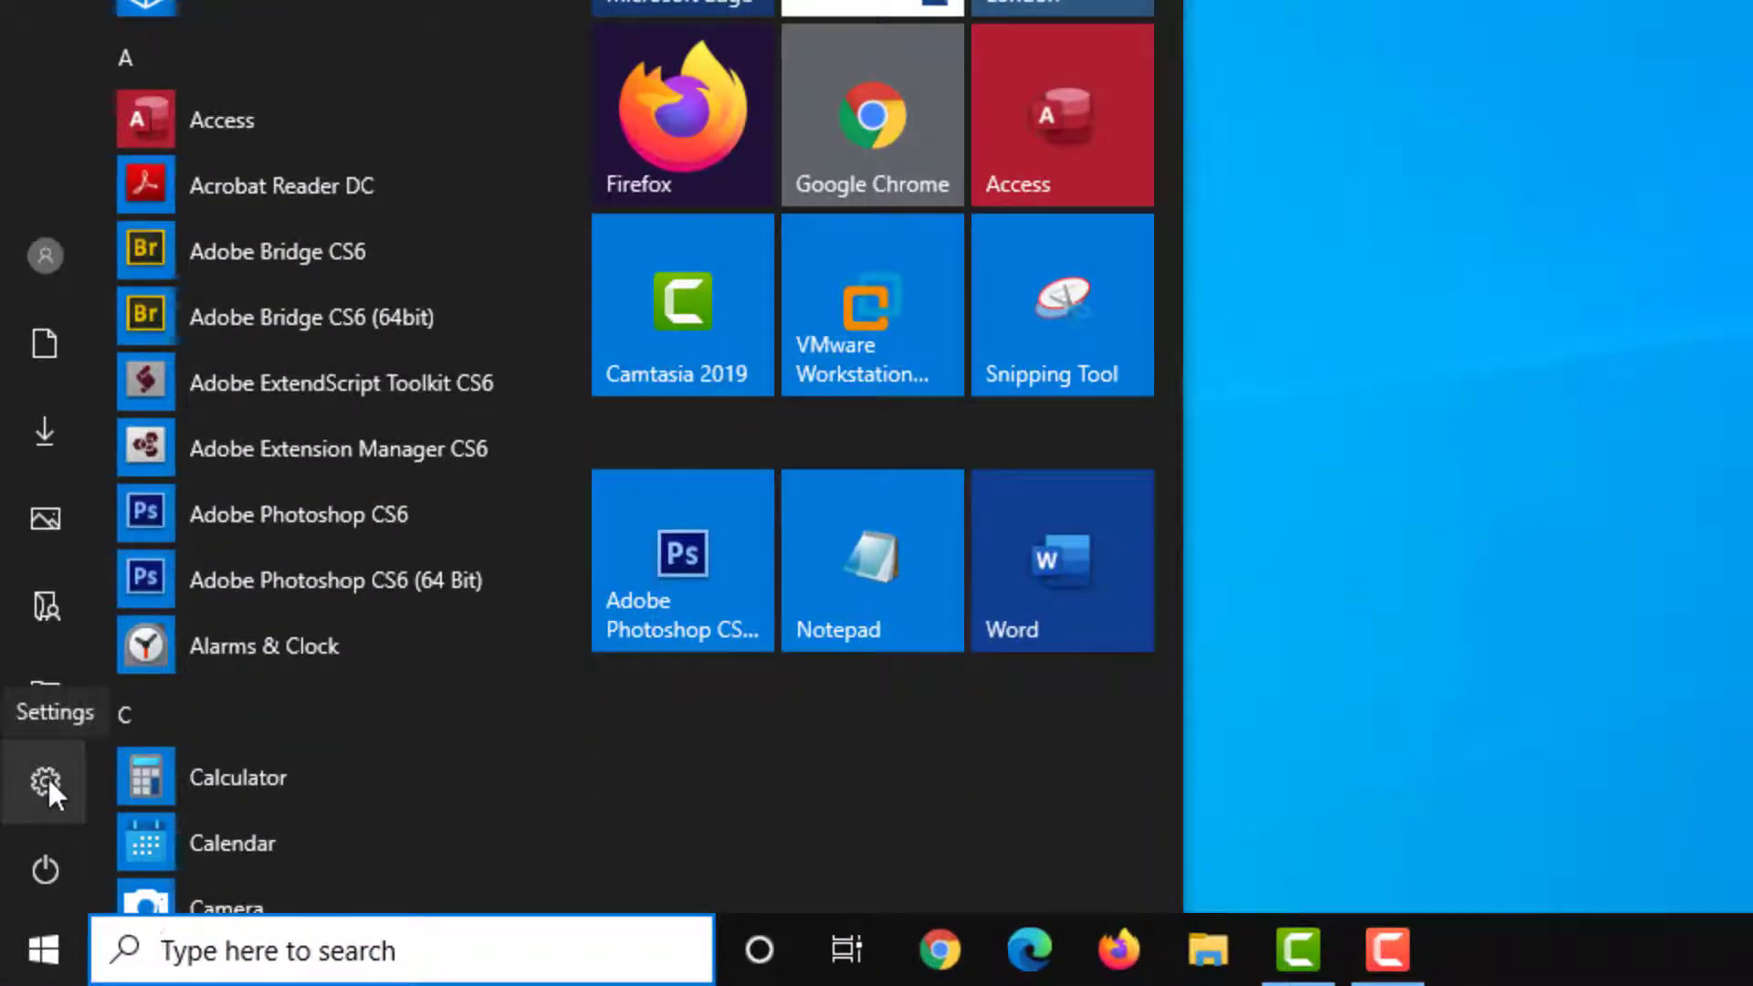
{"action": "left_click", "coordinate": [45, 781]}
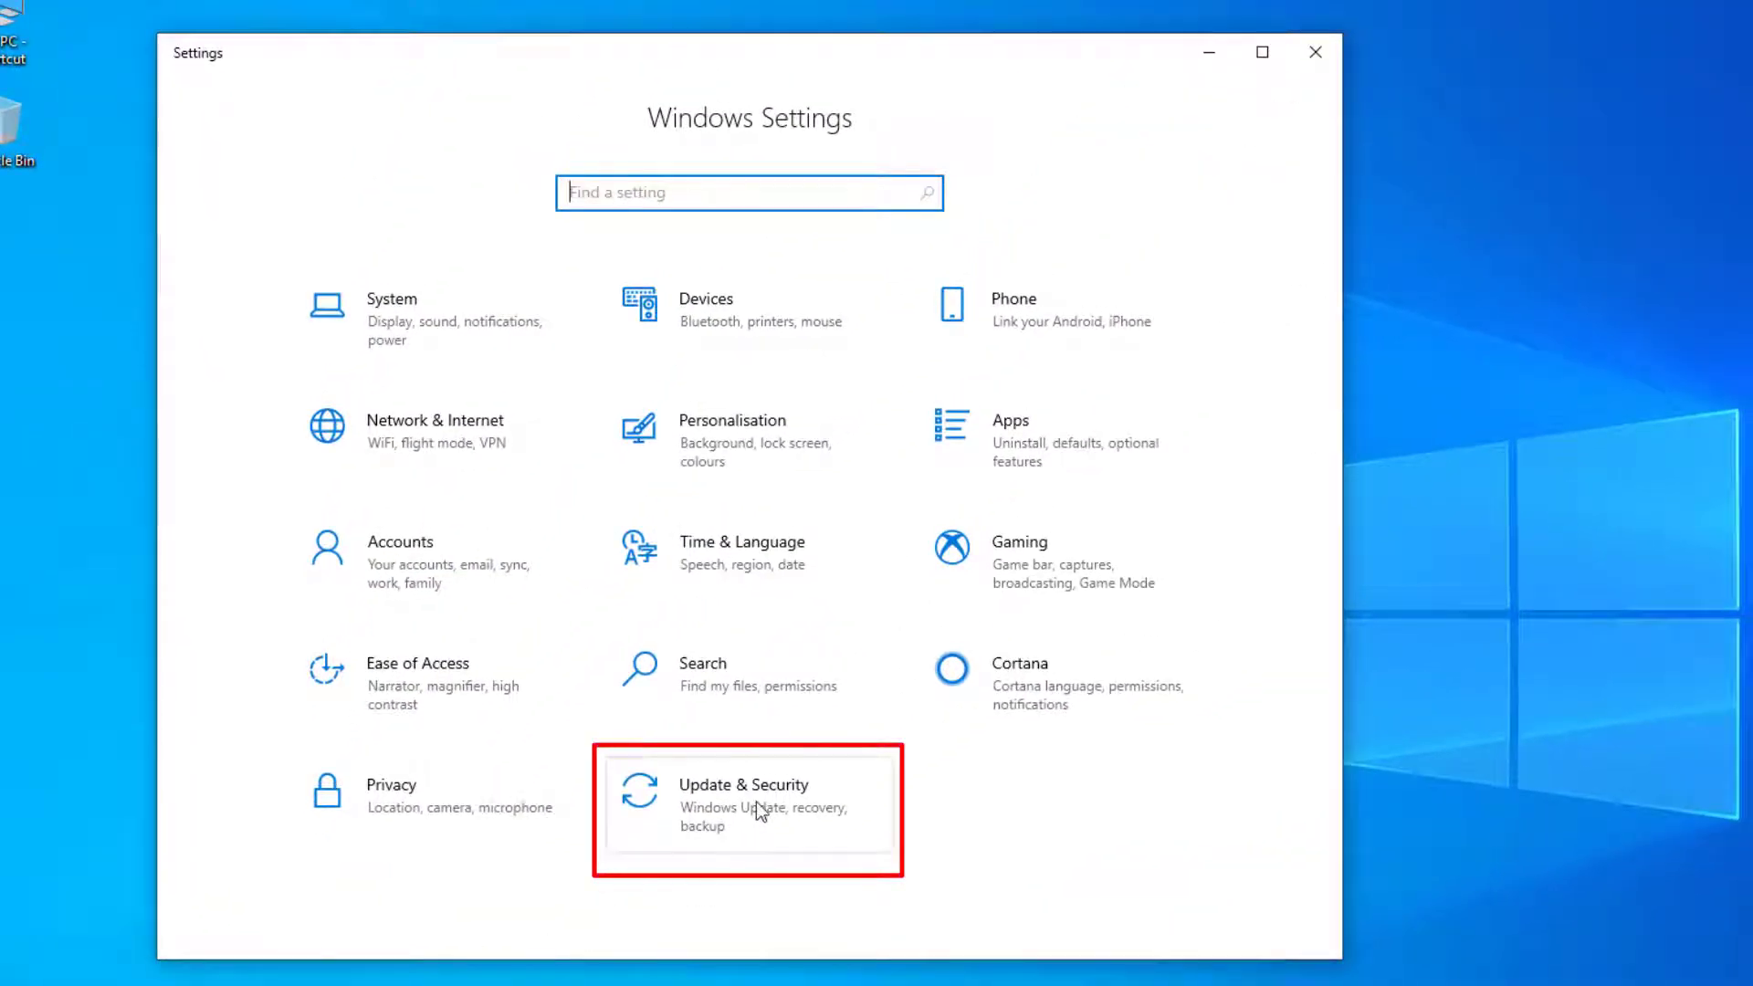
{"action": "left_click", "coordinate": [747, 794]}
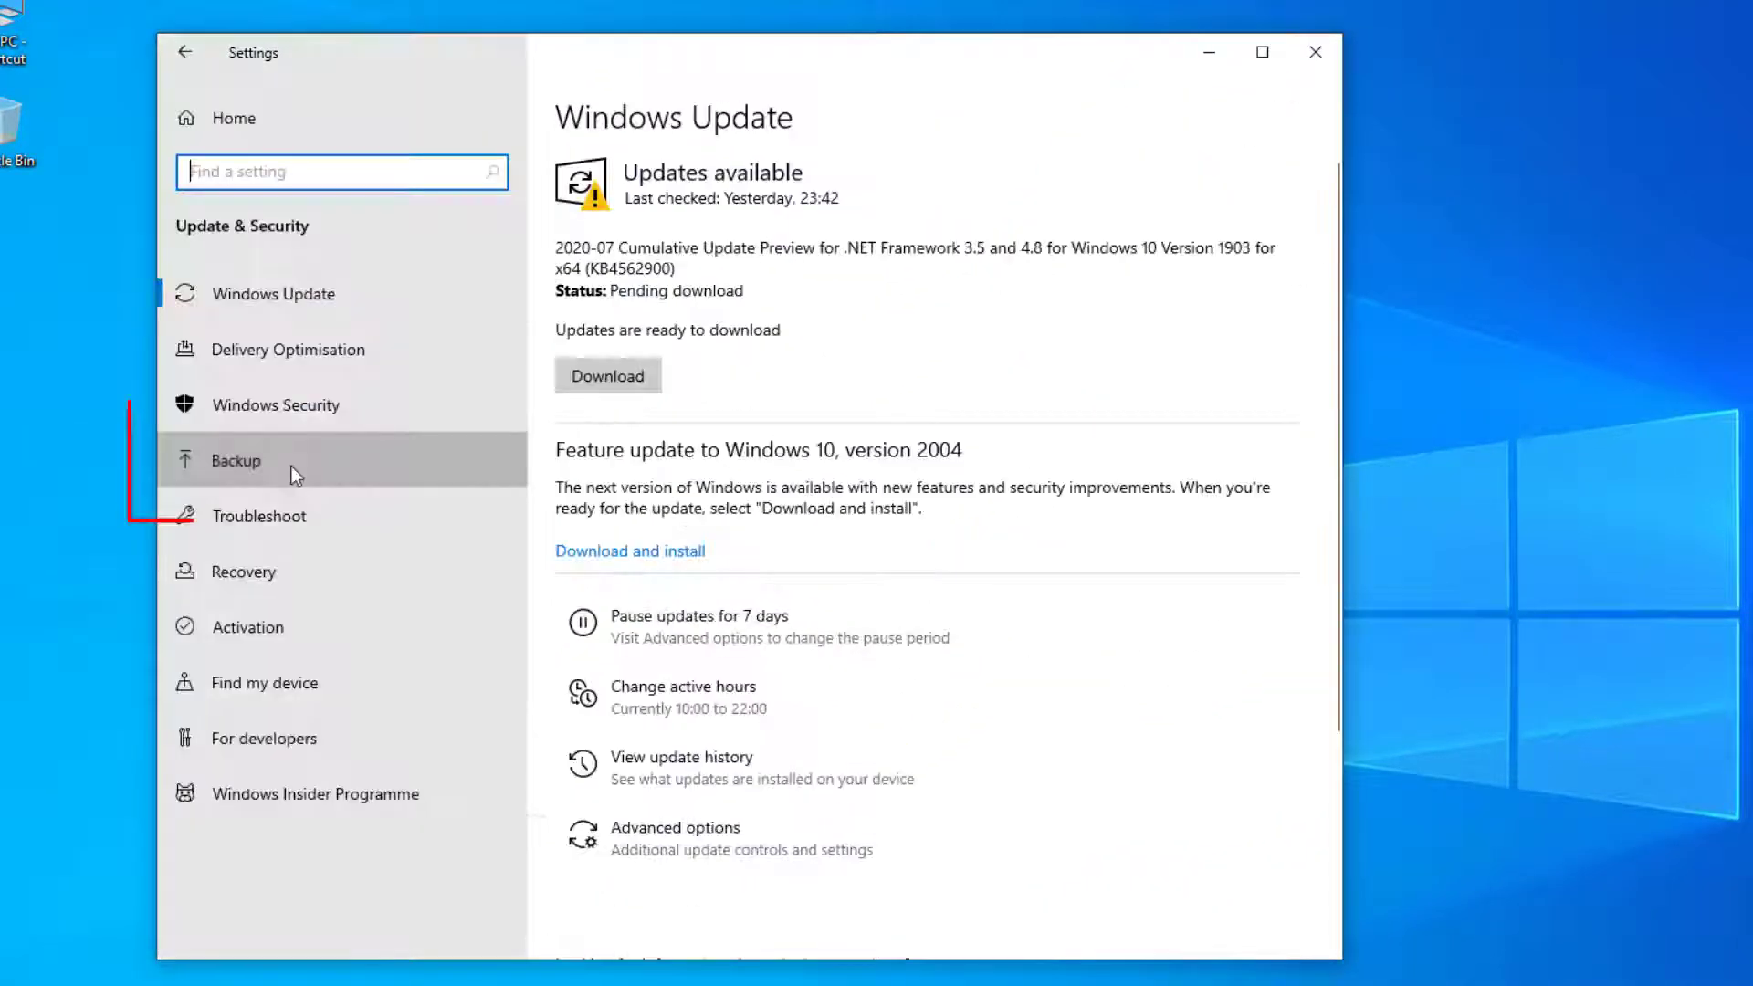
{"action": "left_click", "coordinate": [235, 460]}
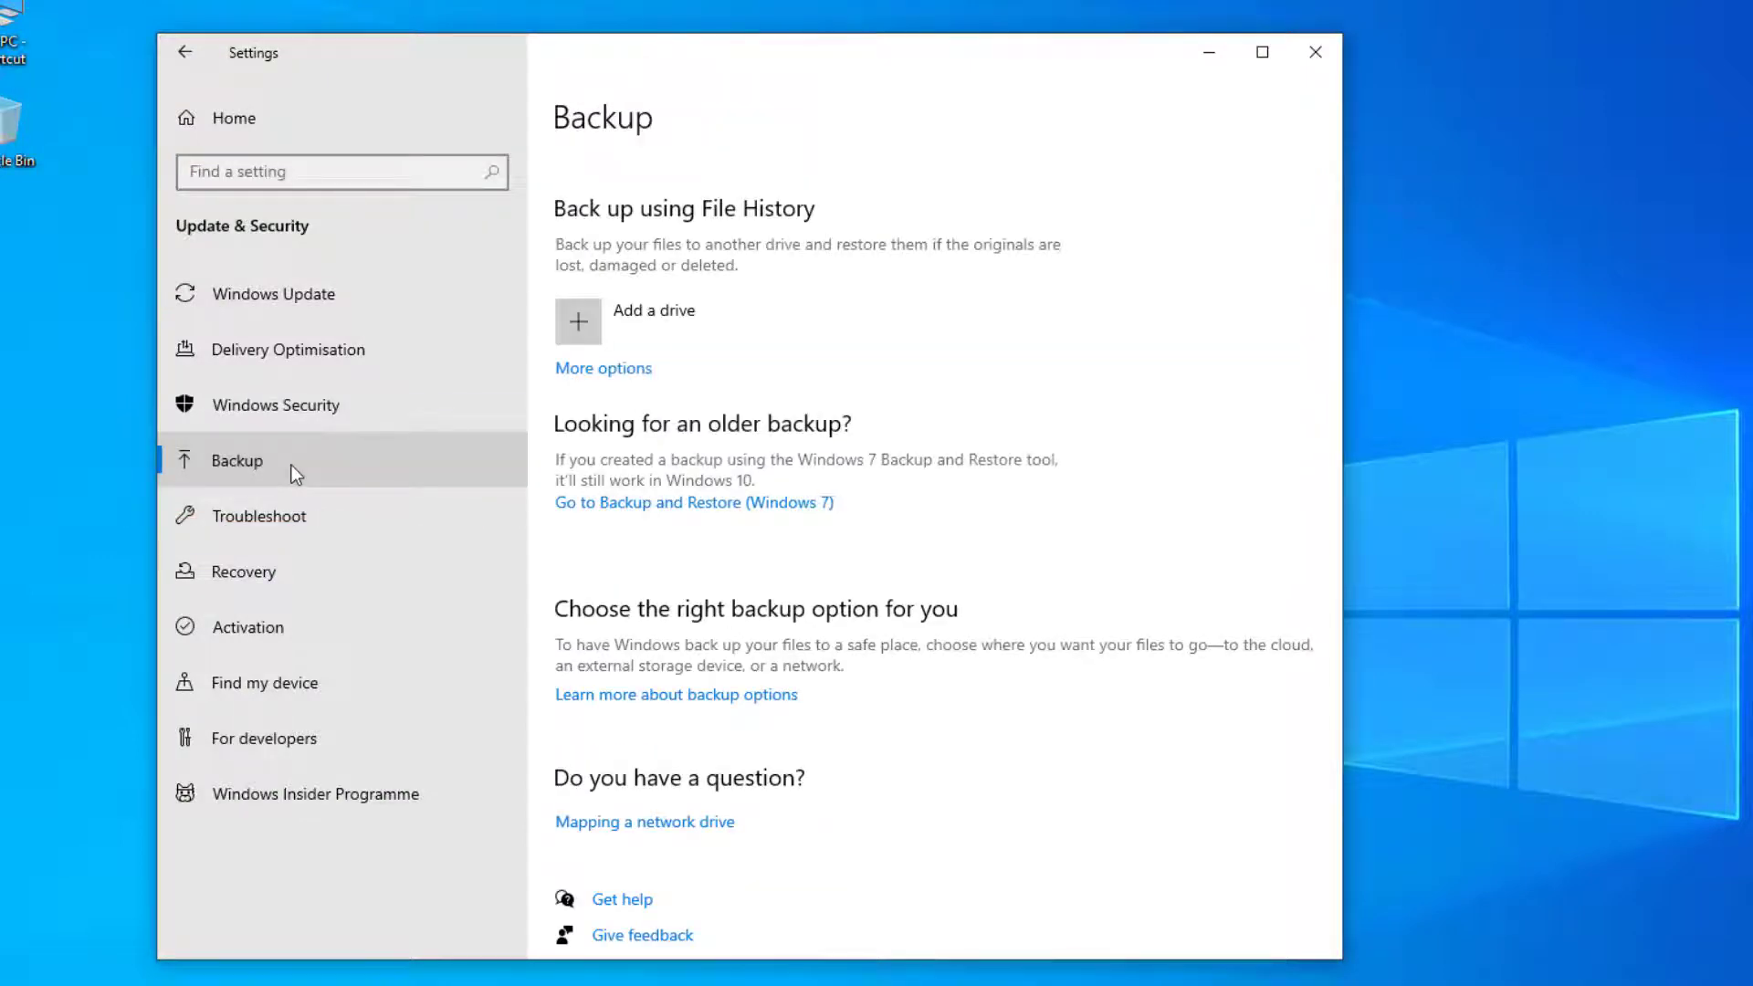
- Add the Seagate Portable Drive, turn on automatic backup, and open More options
{"action": "left_click", "coordinate": [578, 323]}
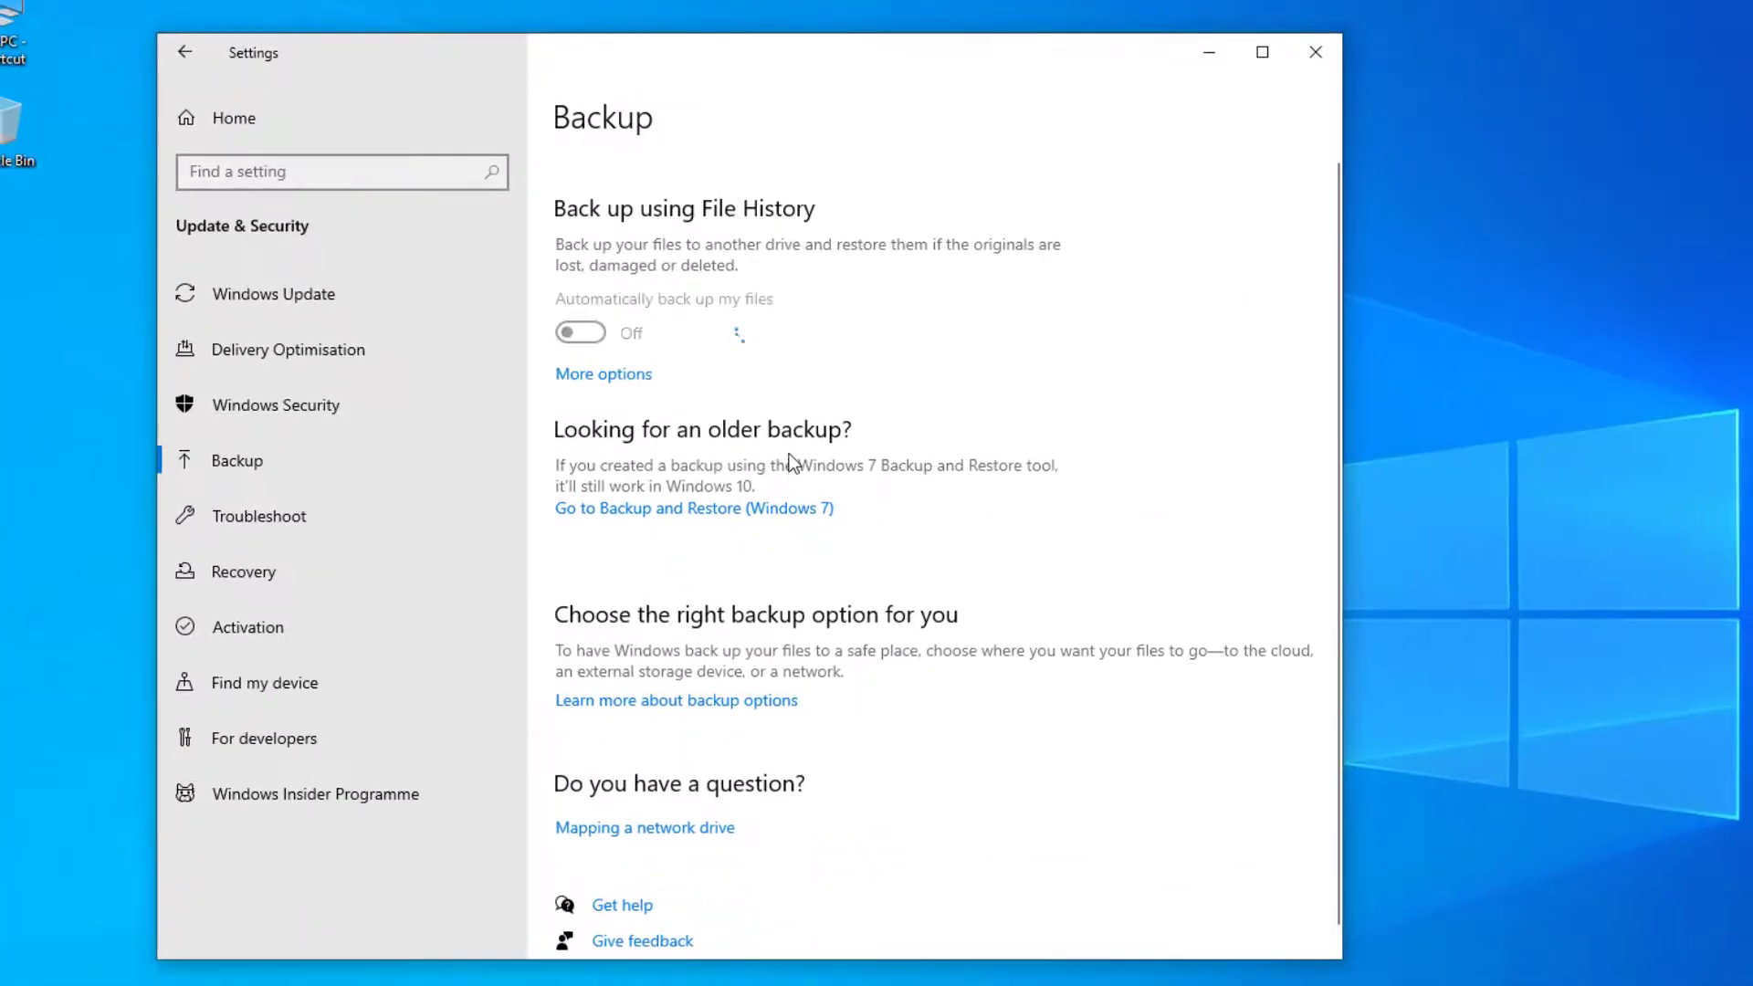
{"action": "left_click", "coordinate": [581, 332]}
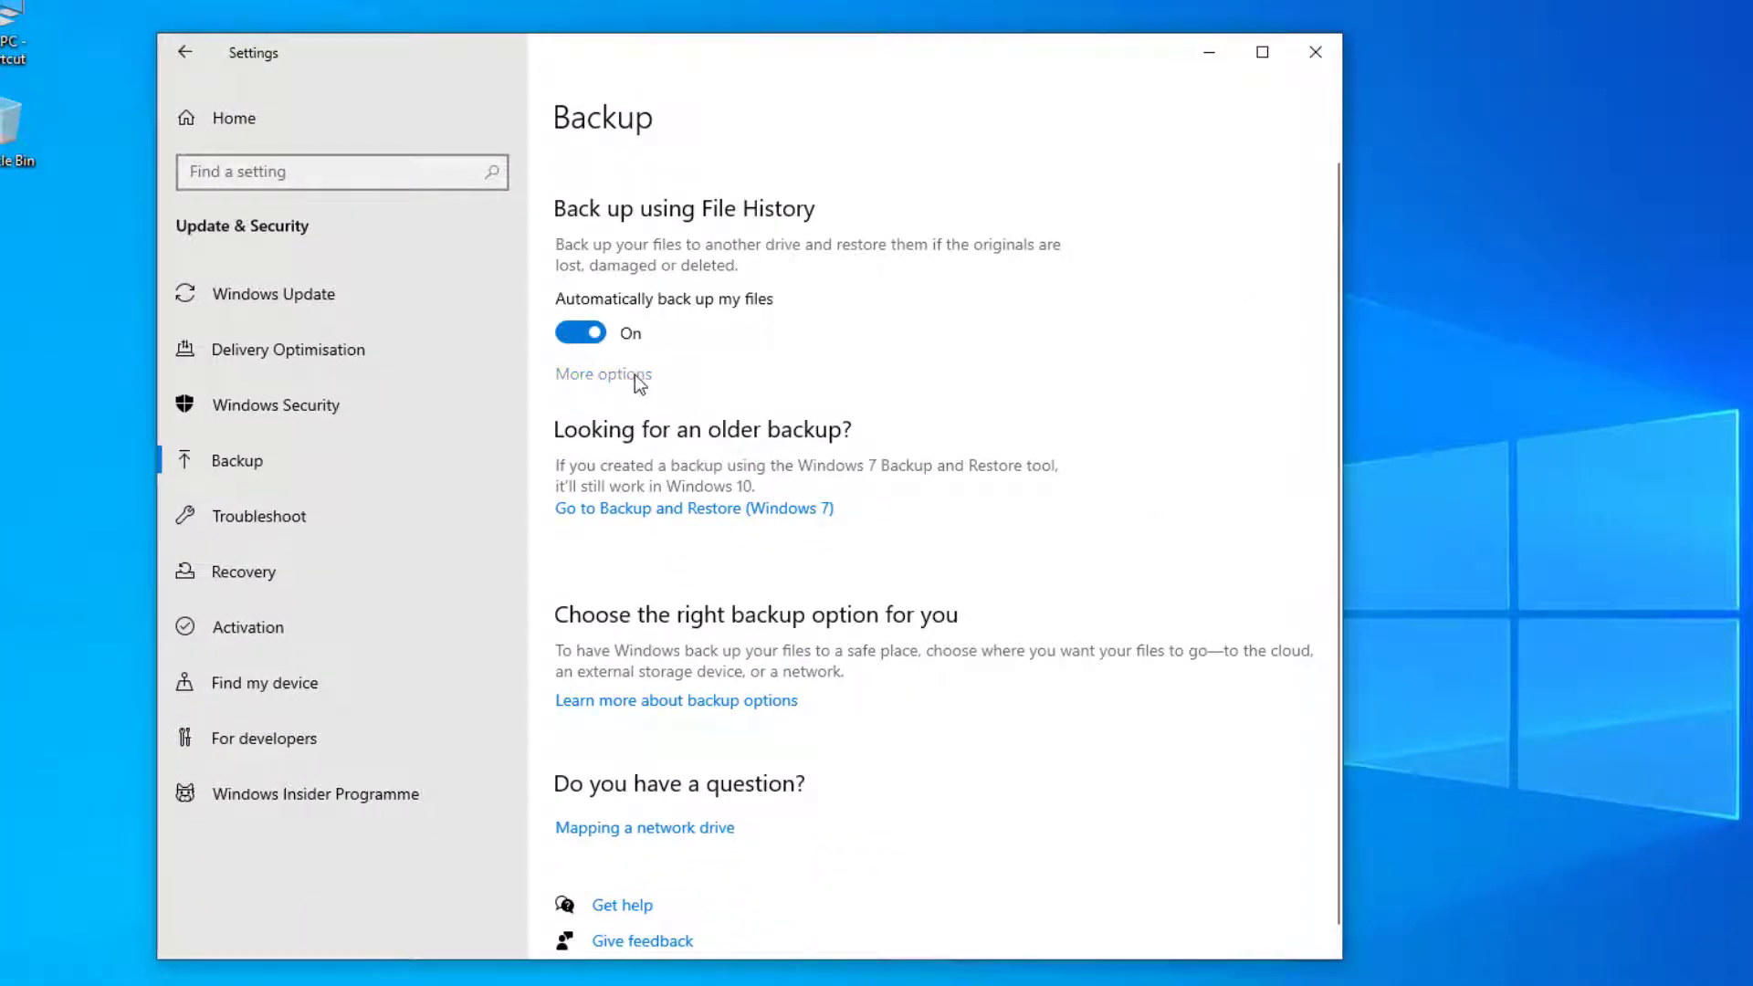
{"action": "left_click", "coordinate": [603, 374]}
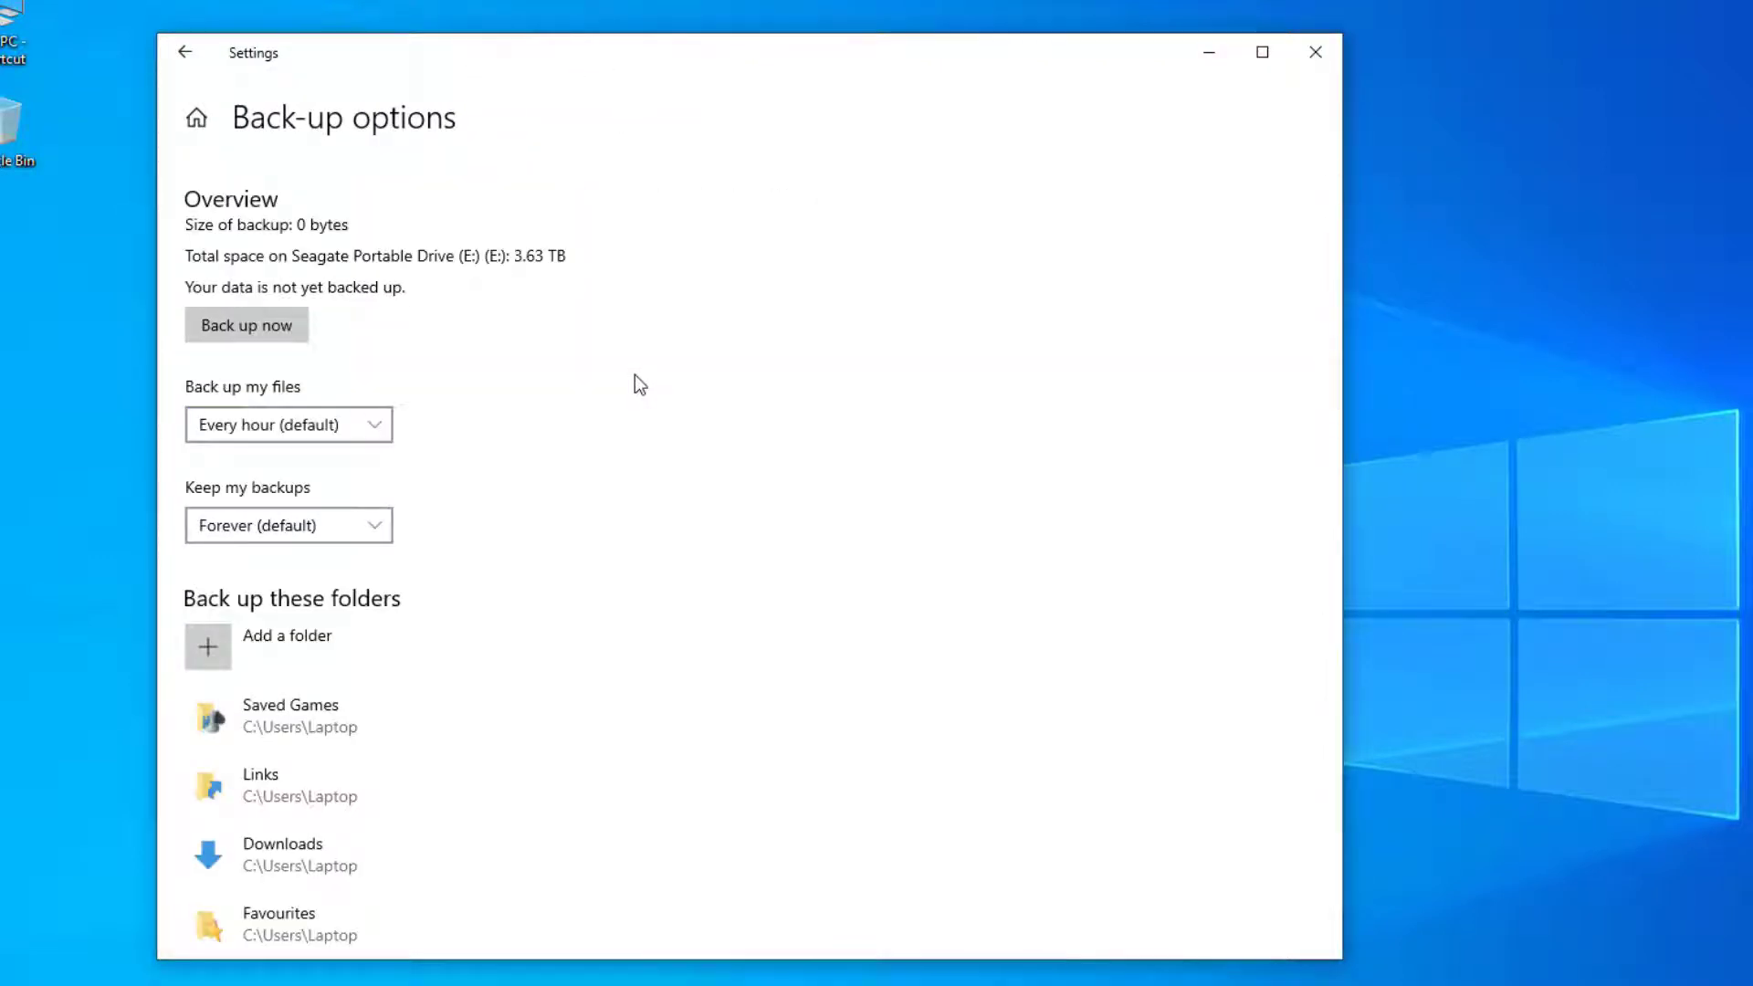
{"action": "left_click", "coordinate": [288, 424]}
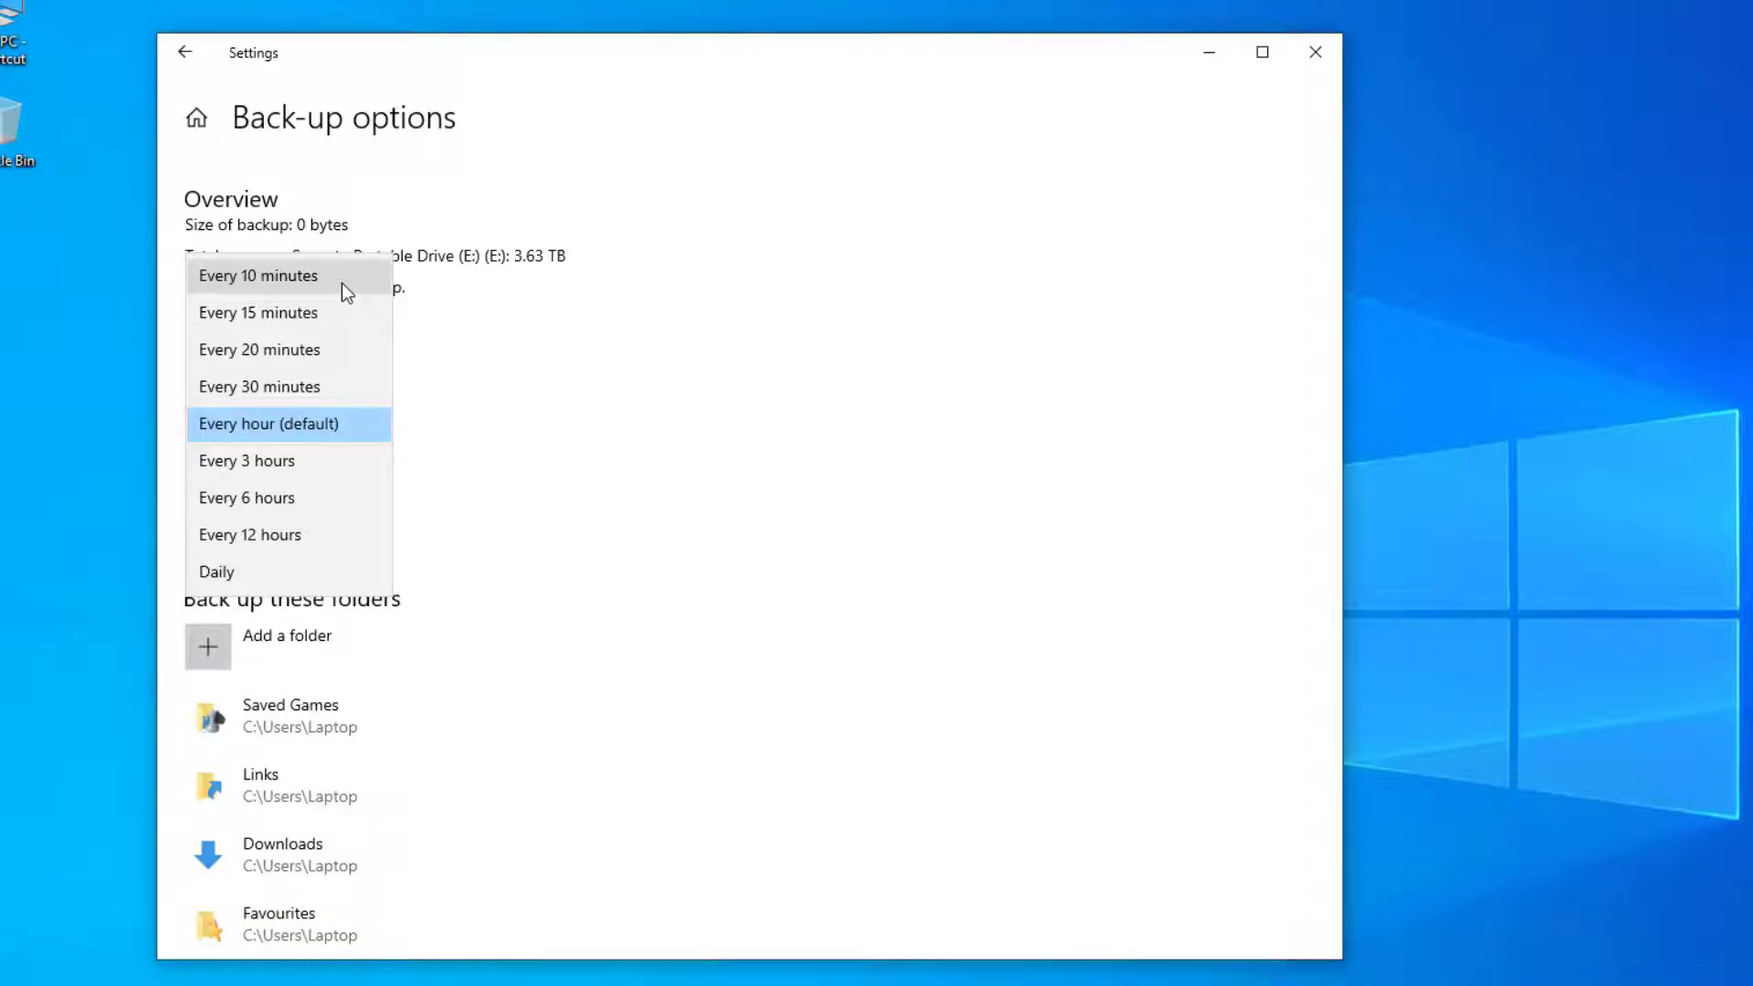
{"action": "left_click", "coordinate": [269, 424]}
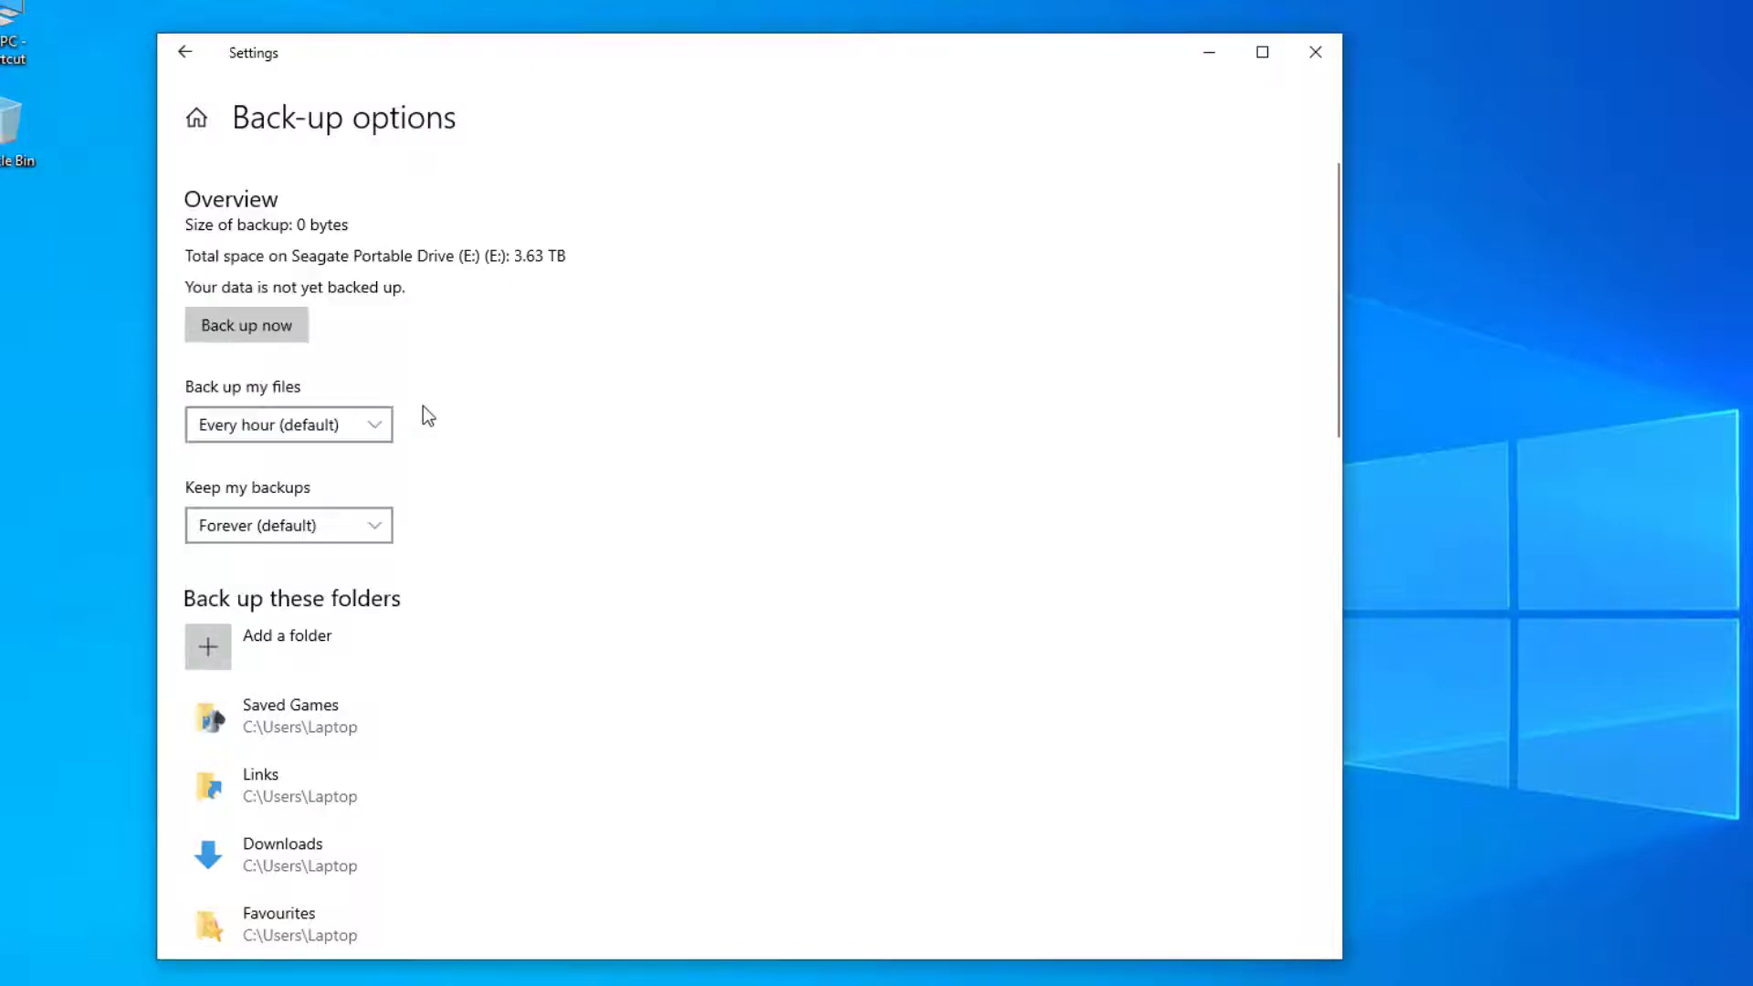
{"action": "left_click", "coordinate": [289, 524]}
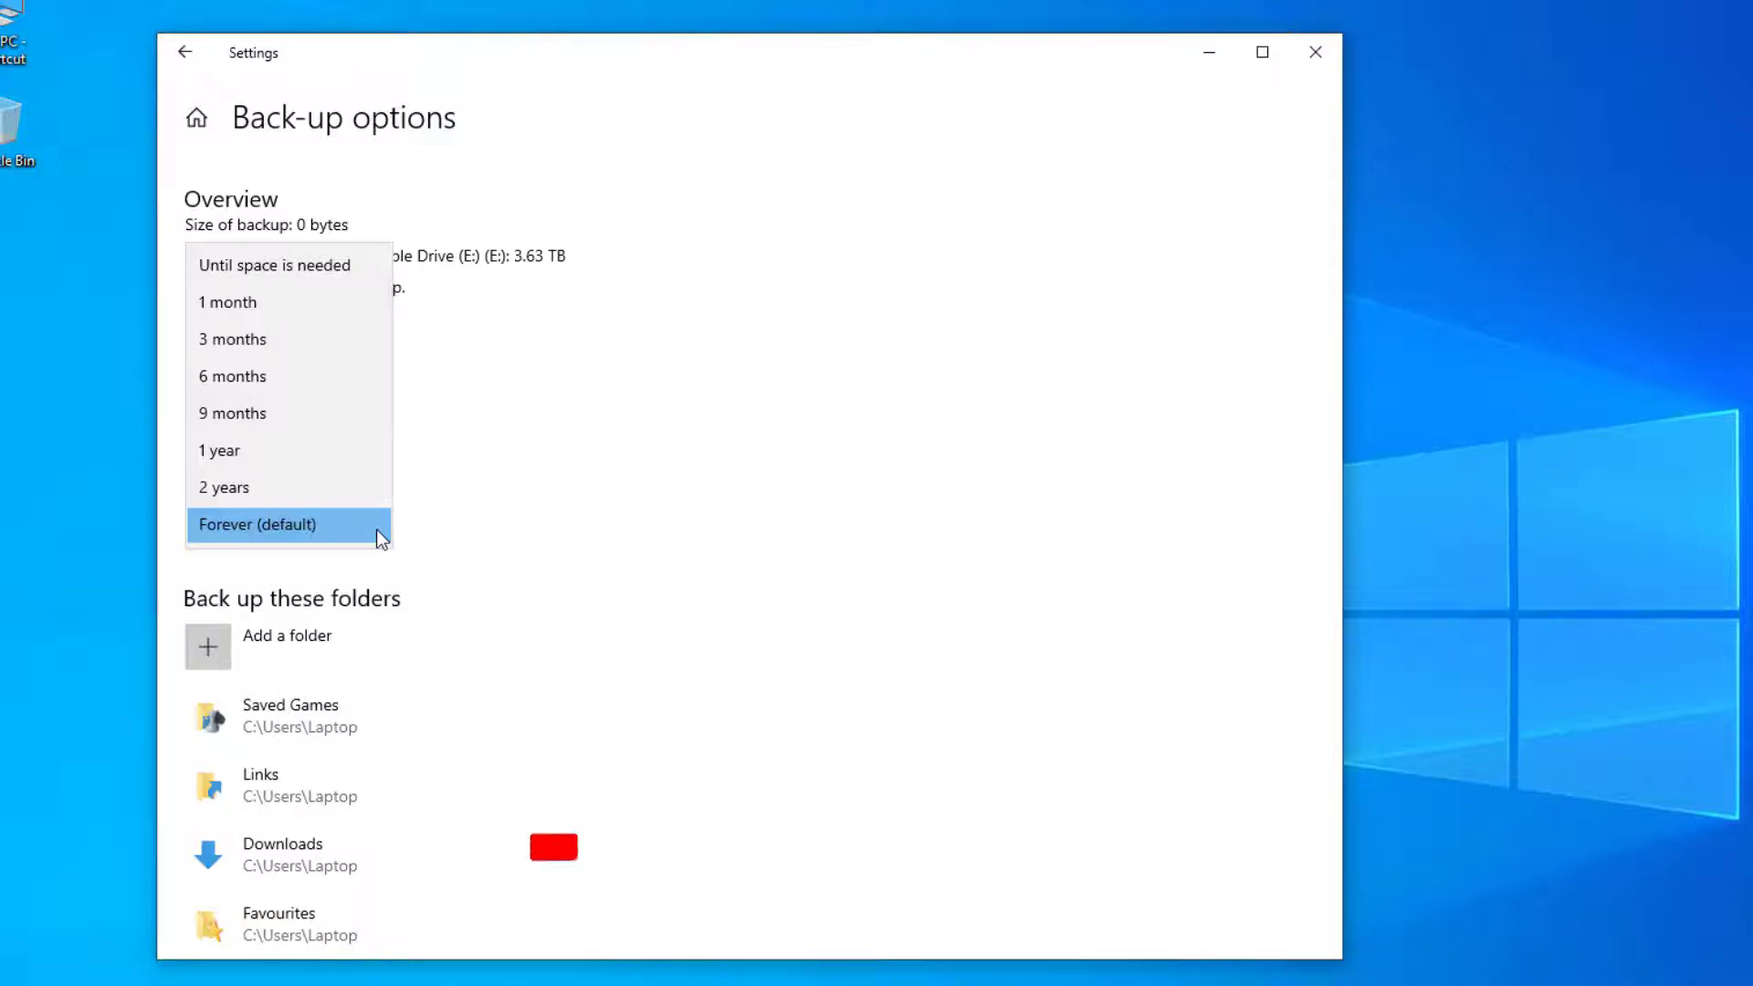
{"action": "left_click", "coordinate": [257, 524]}
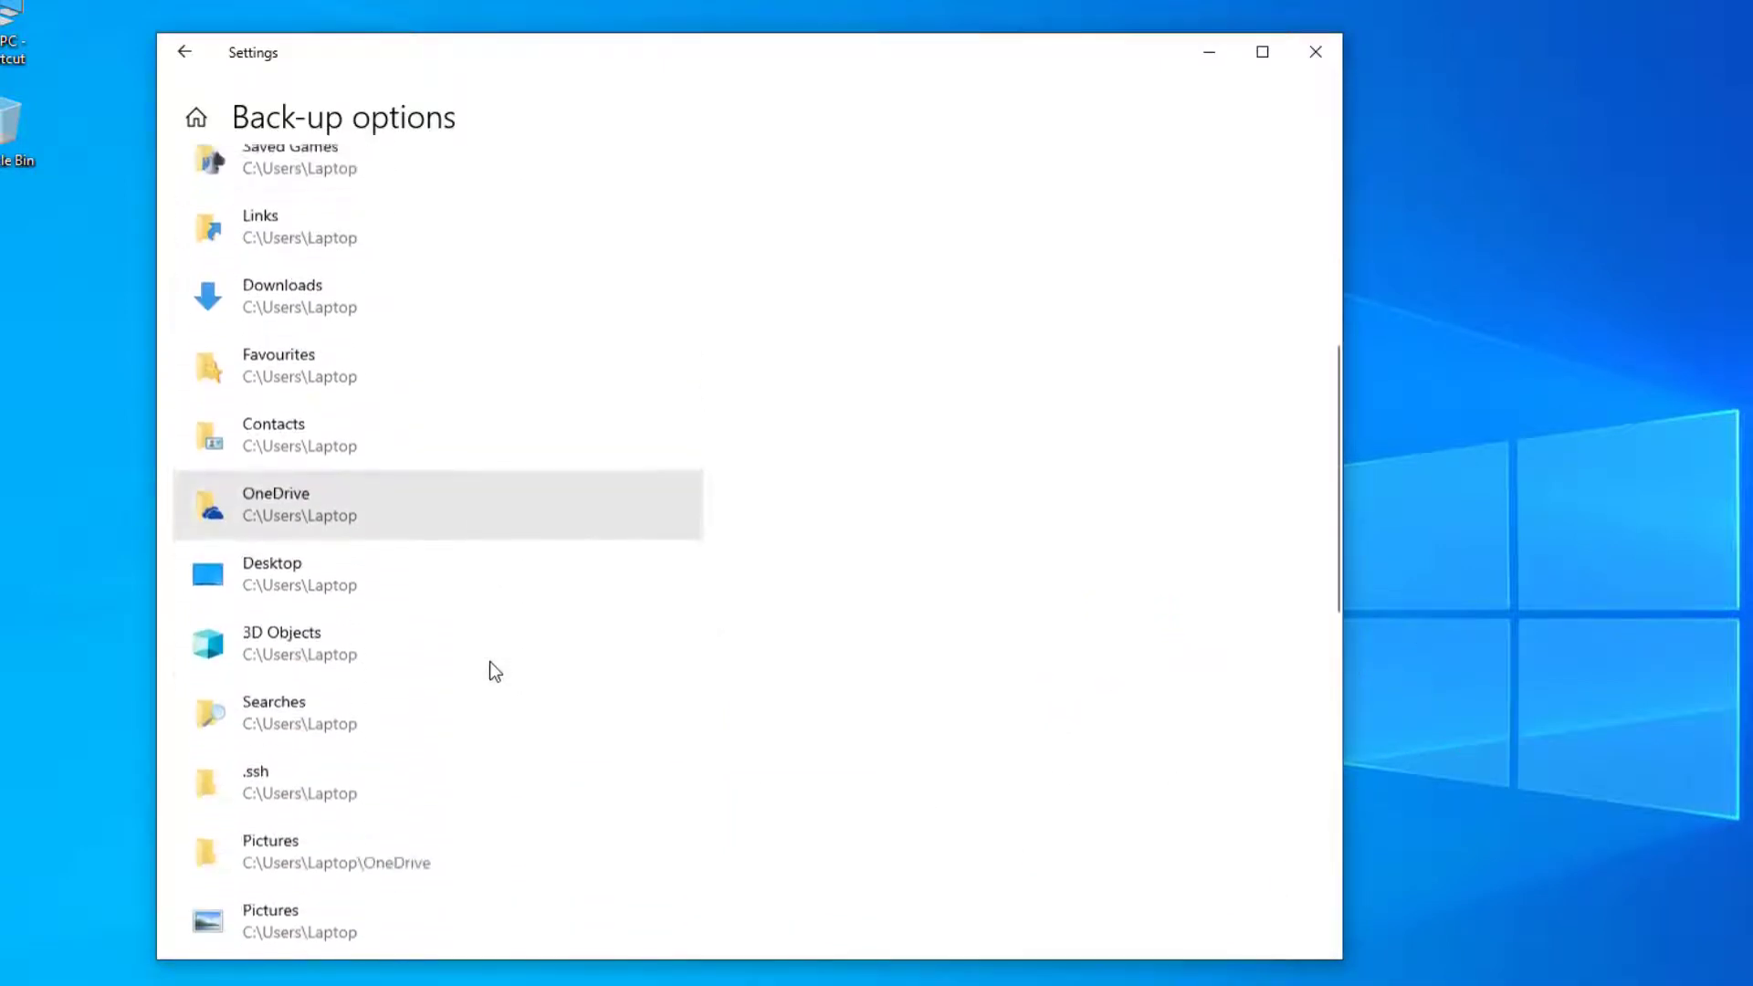
{"action": "scroll", "scroll_direction": "down", "scroll_amount": 3}
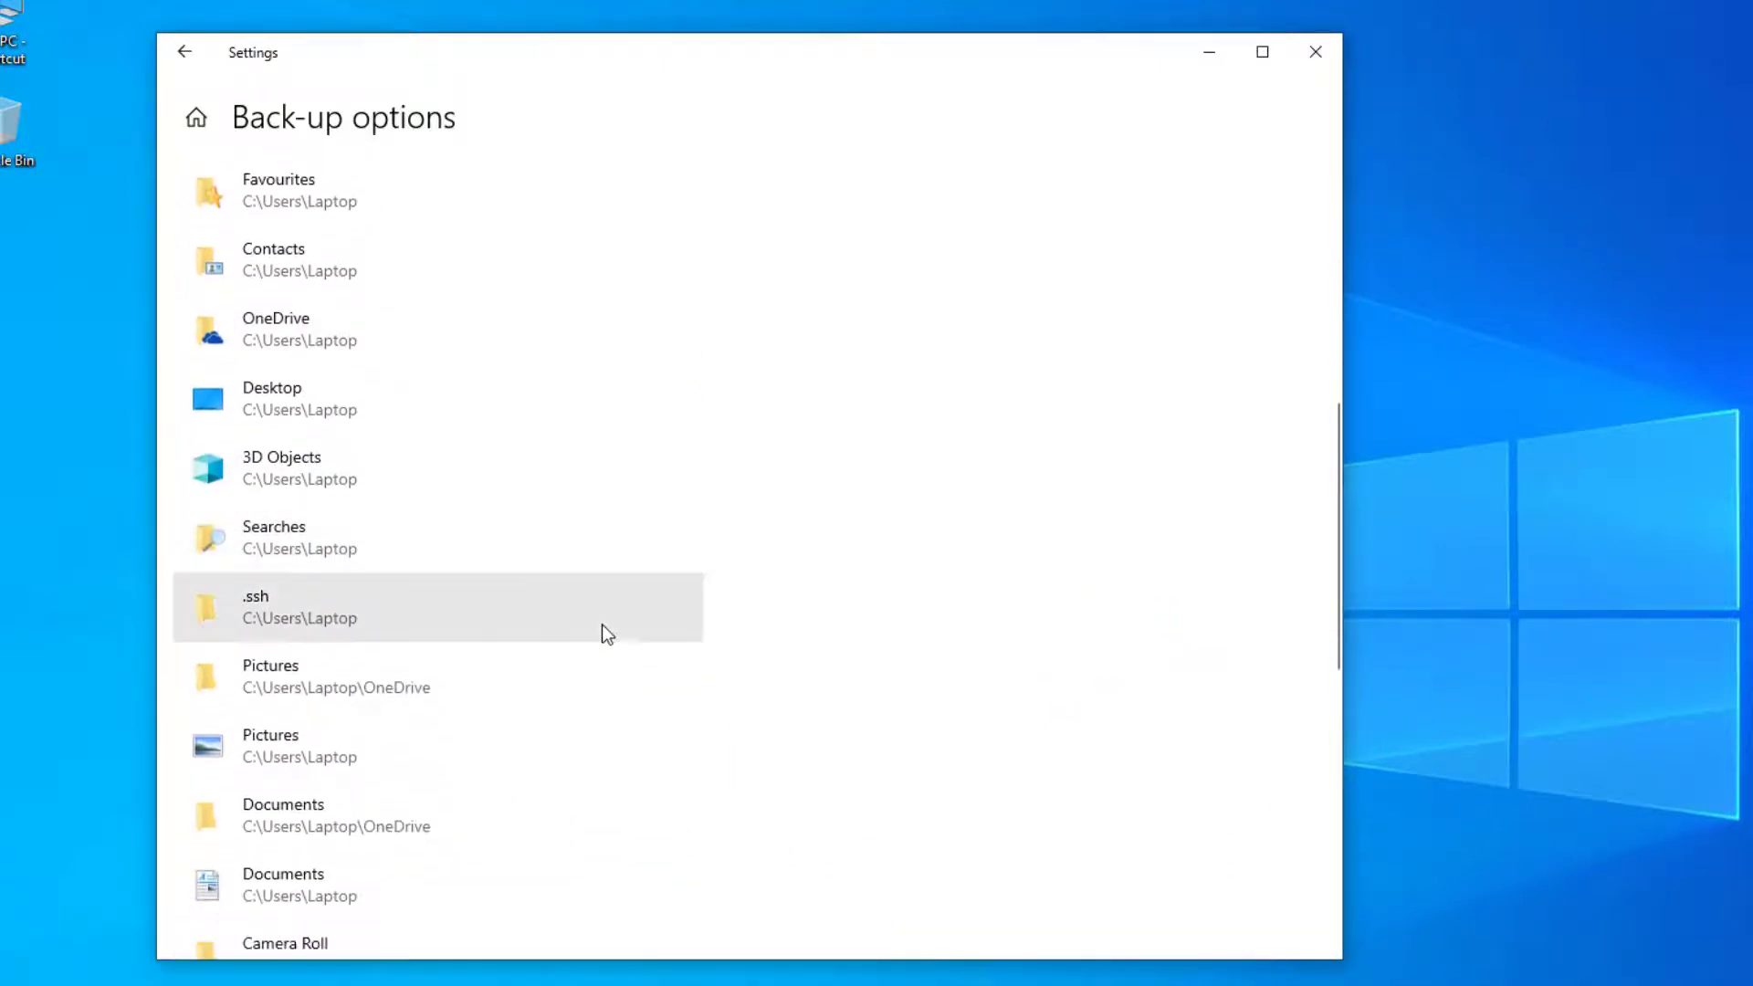
{"action": "scroll", "scroll_direction": "down", "scroll_amount": 3}
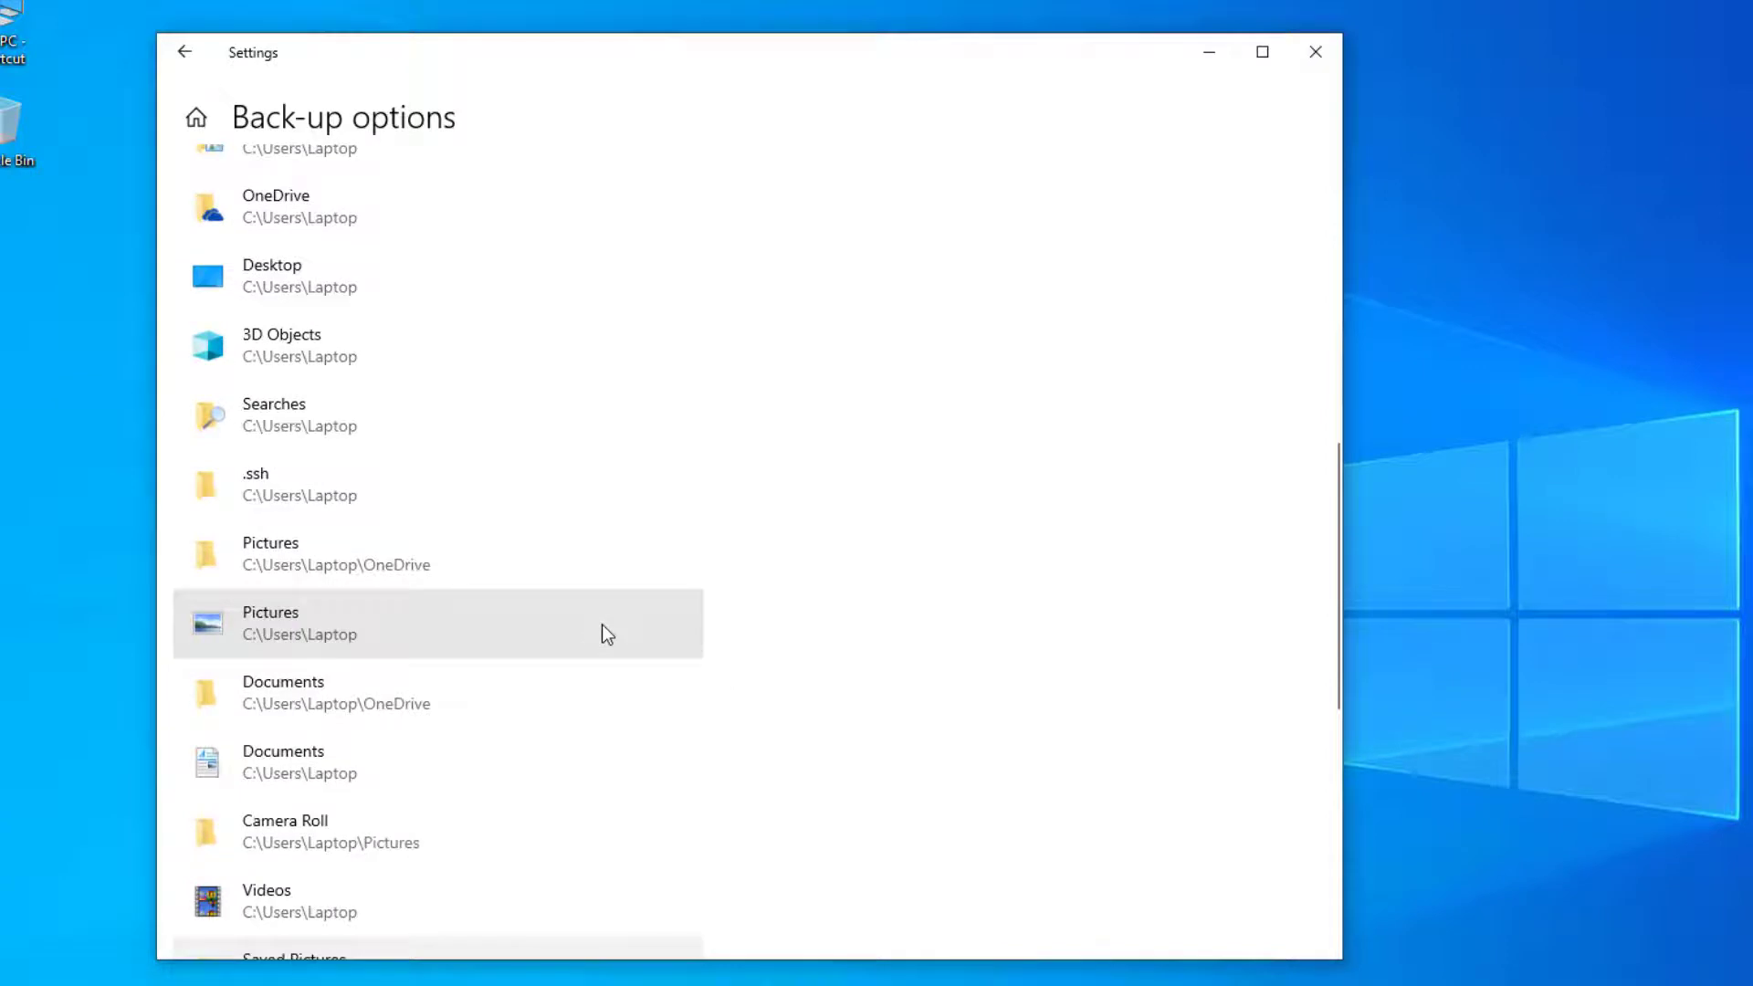
{"action": "mouse_move", "coordinate": [527, 368]}
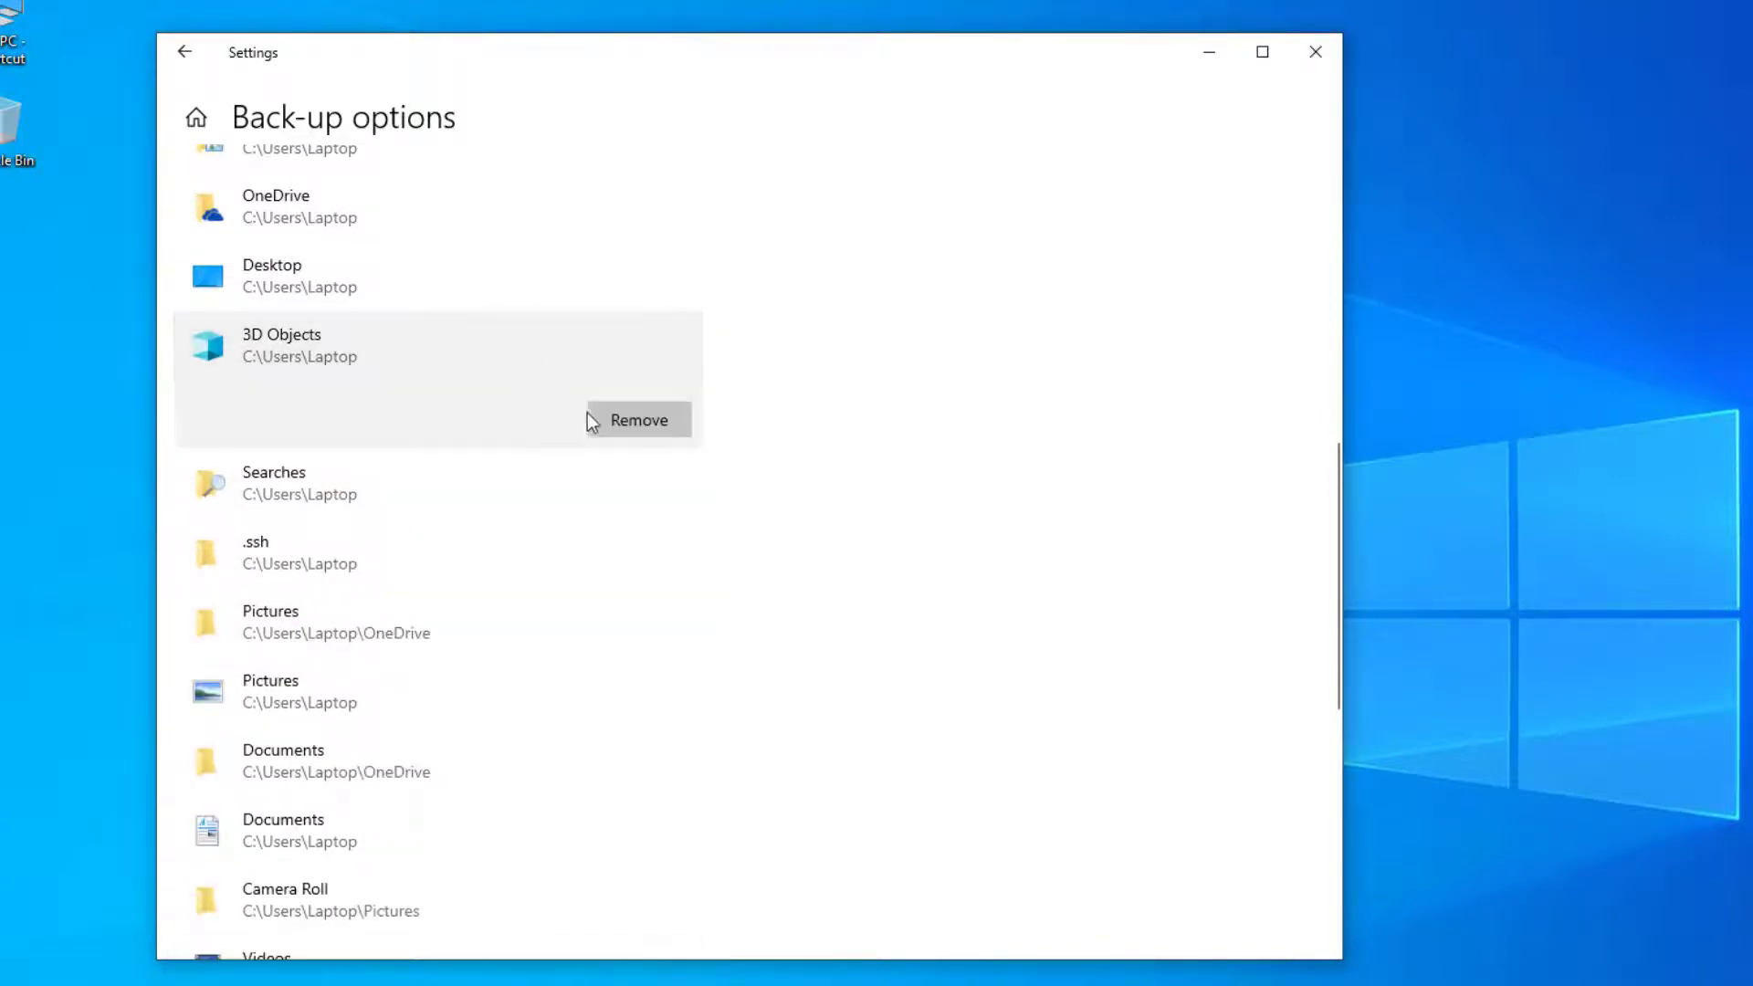
{"action": "left_click", "coordinate": [637, 419]}
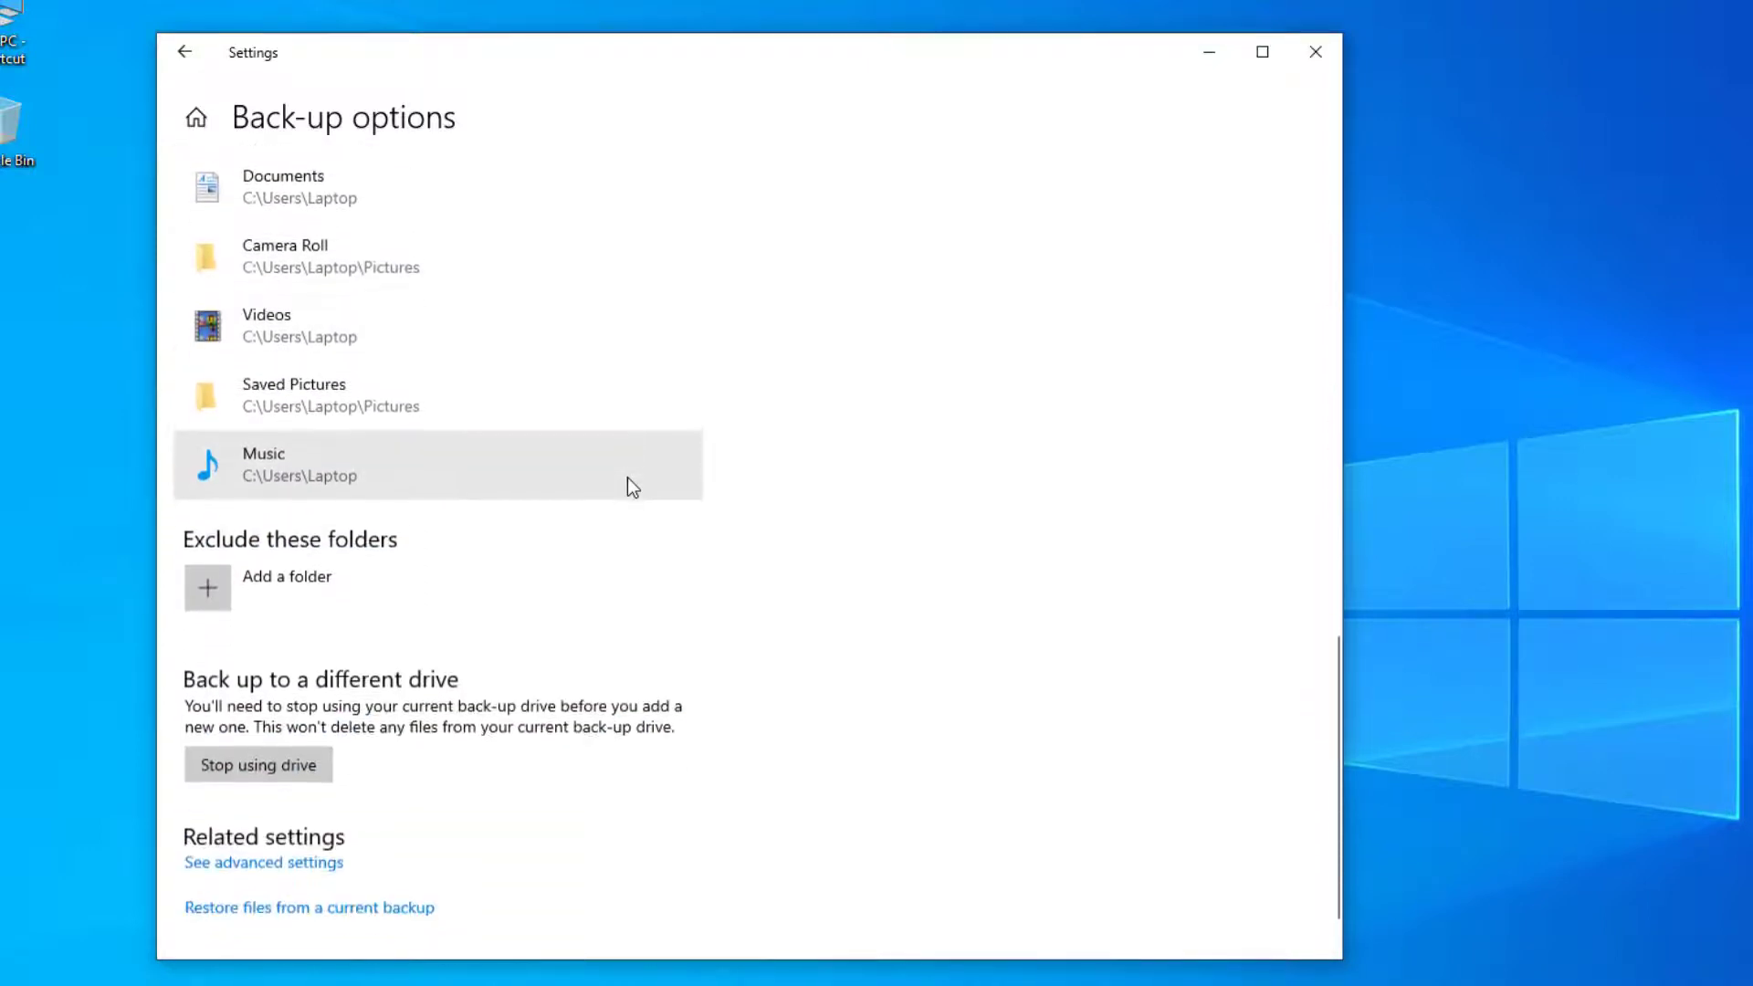
{"action": "mouse_move", "coordinate": [245, 589]}
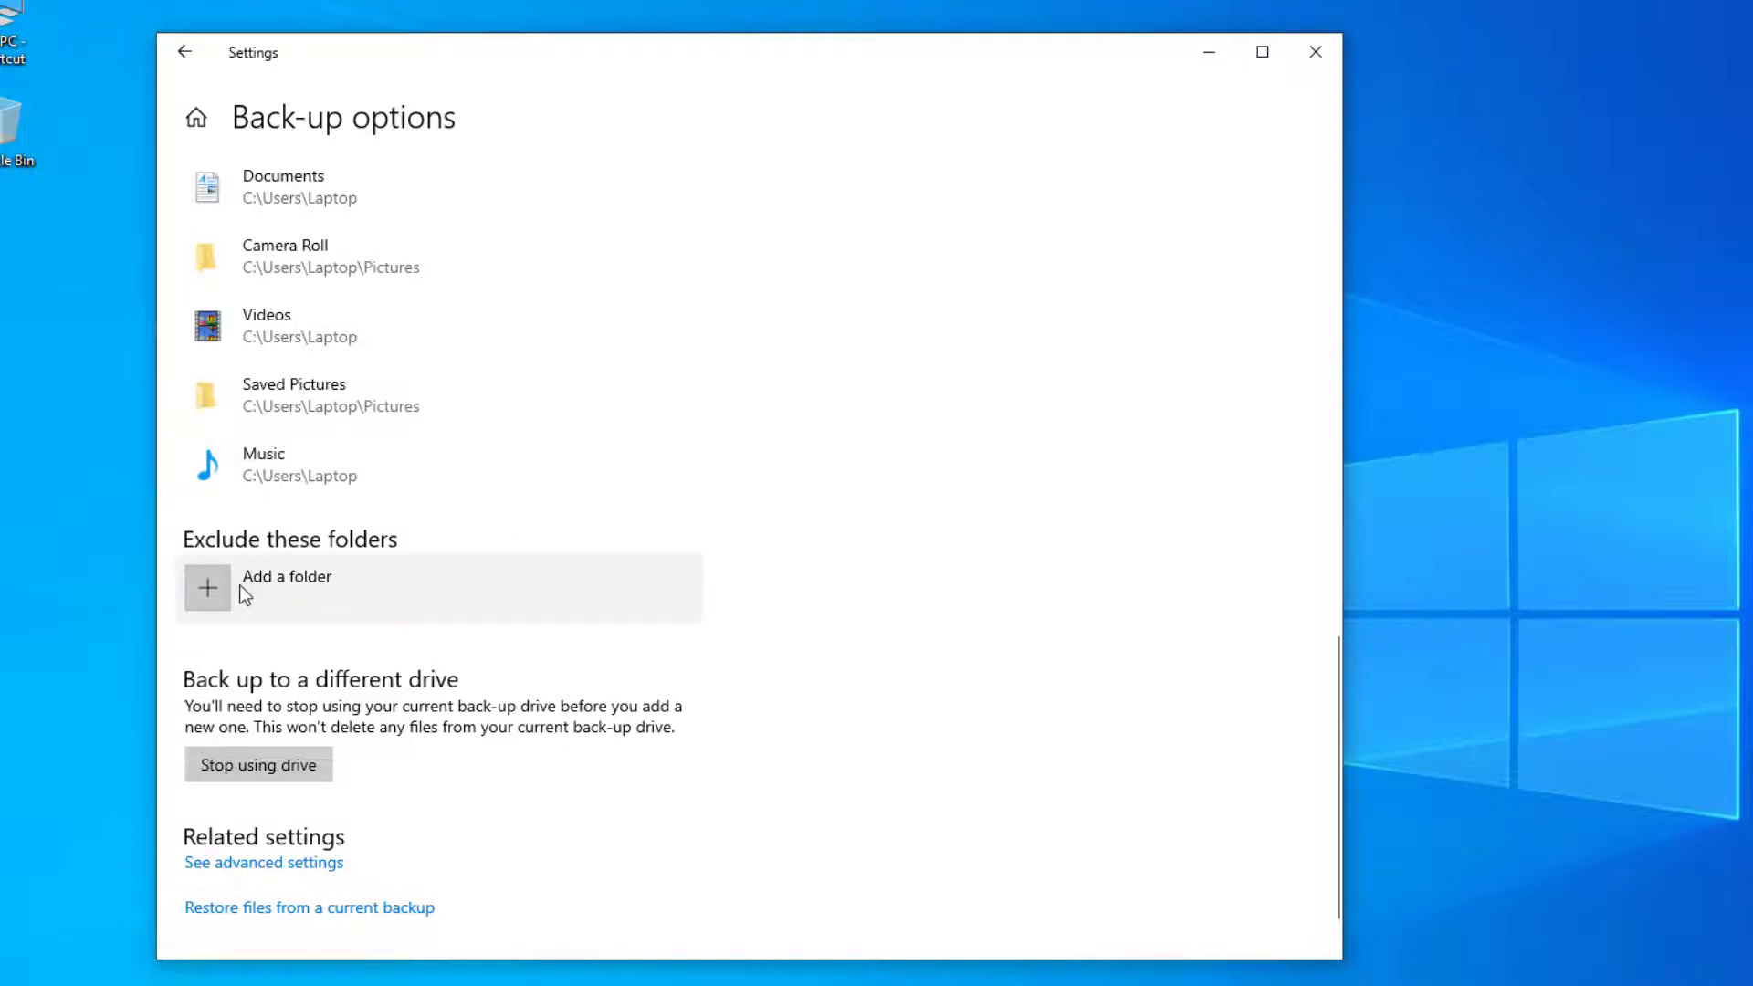
{"action": "left_click", "coordinate": [286, 576]}
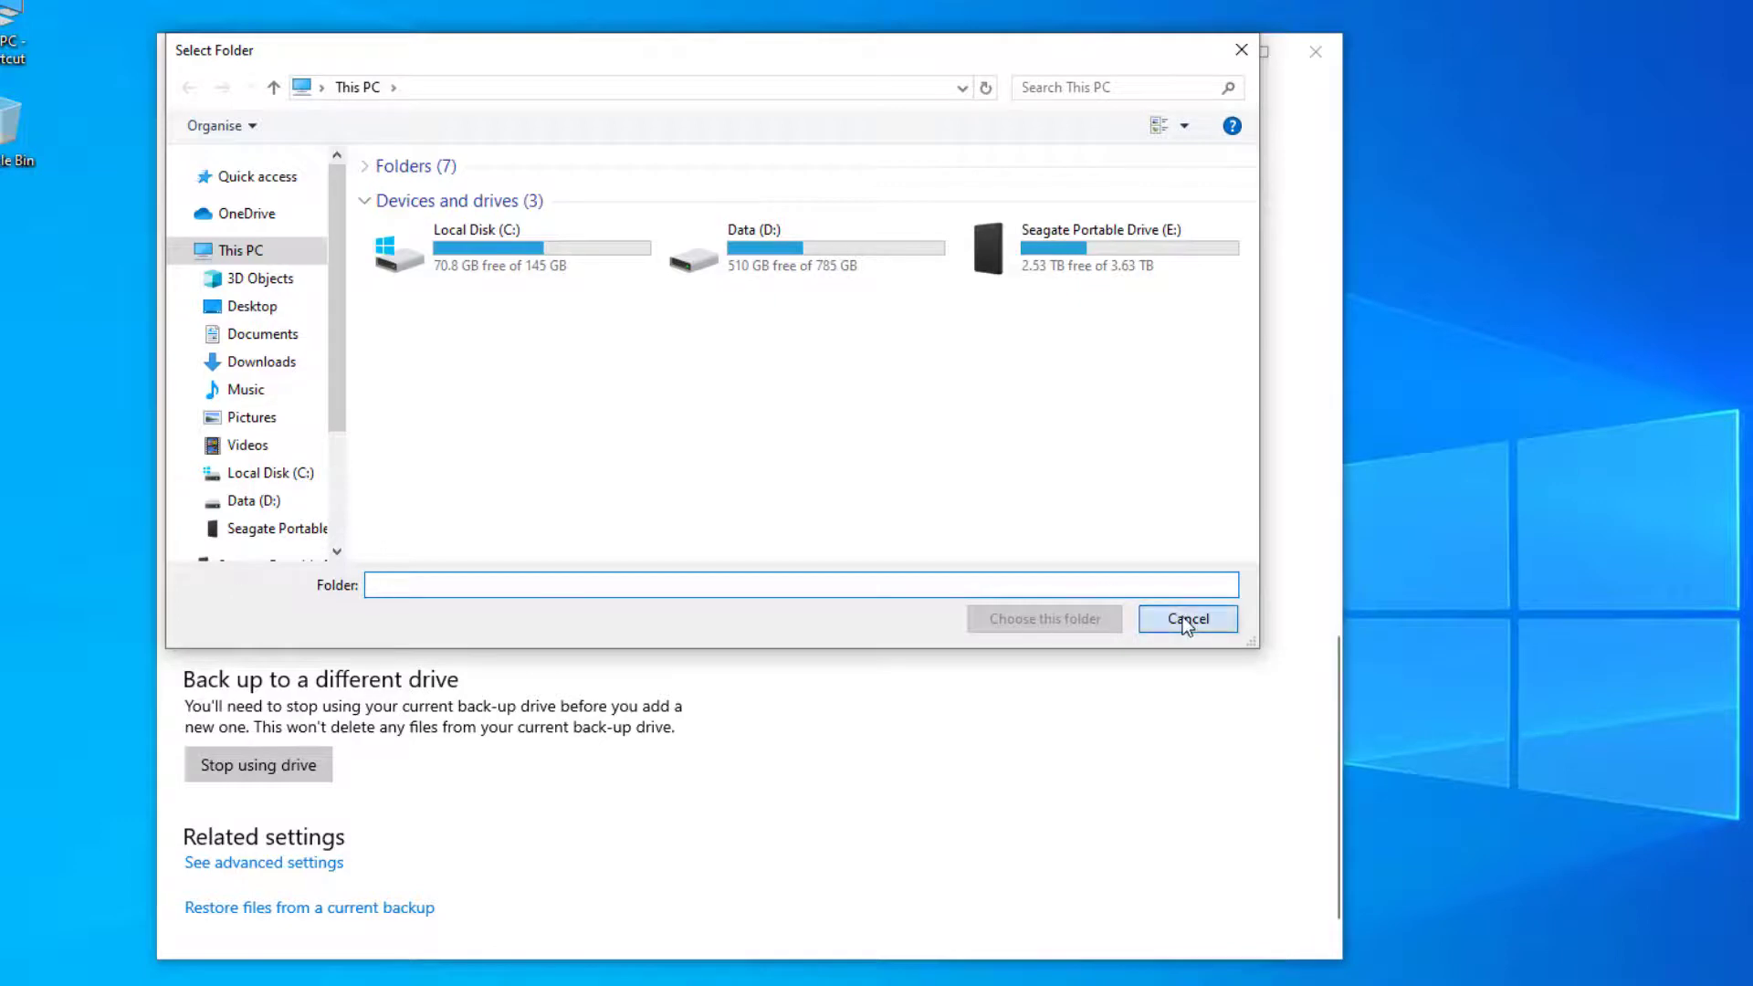
{"action": "left_click", "coordinate": [1187, 619]}
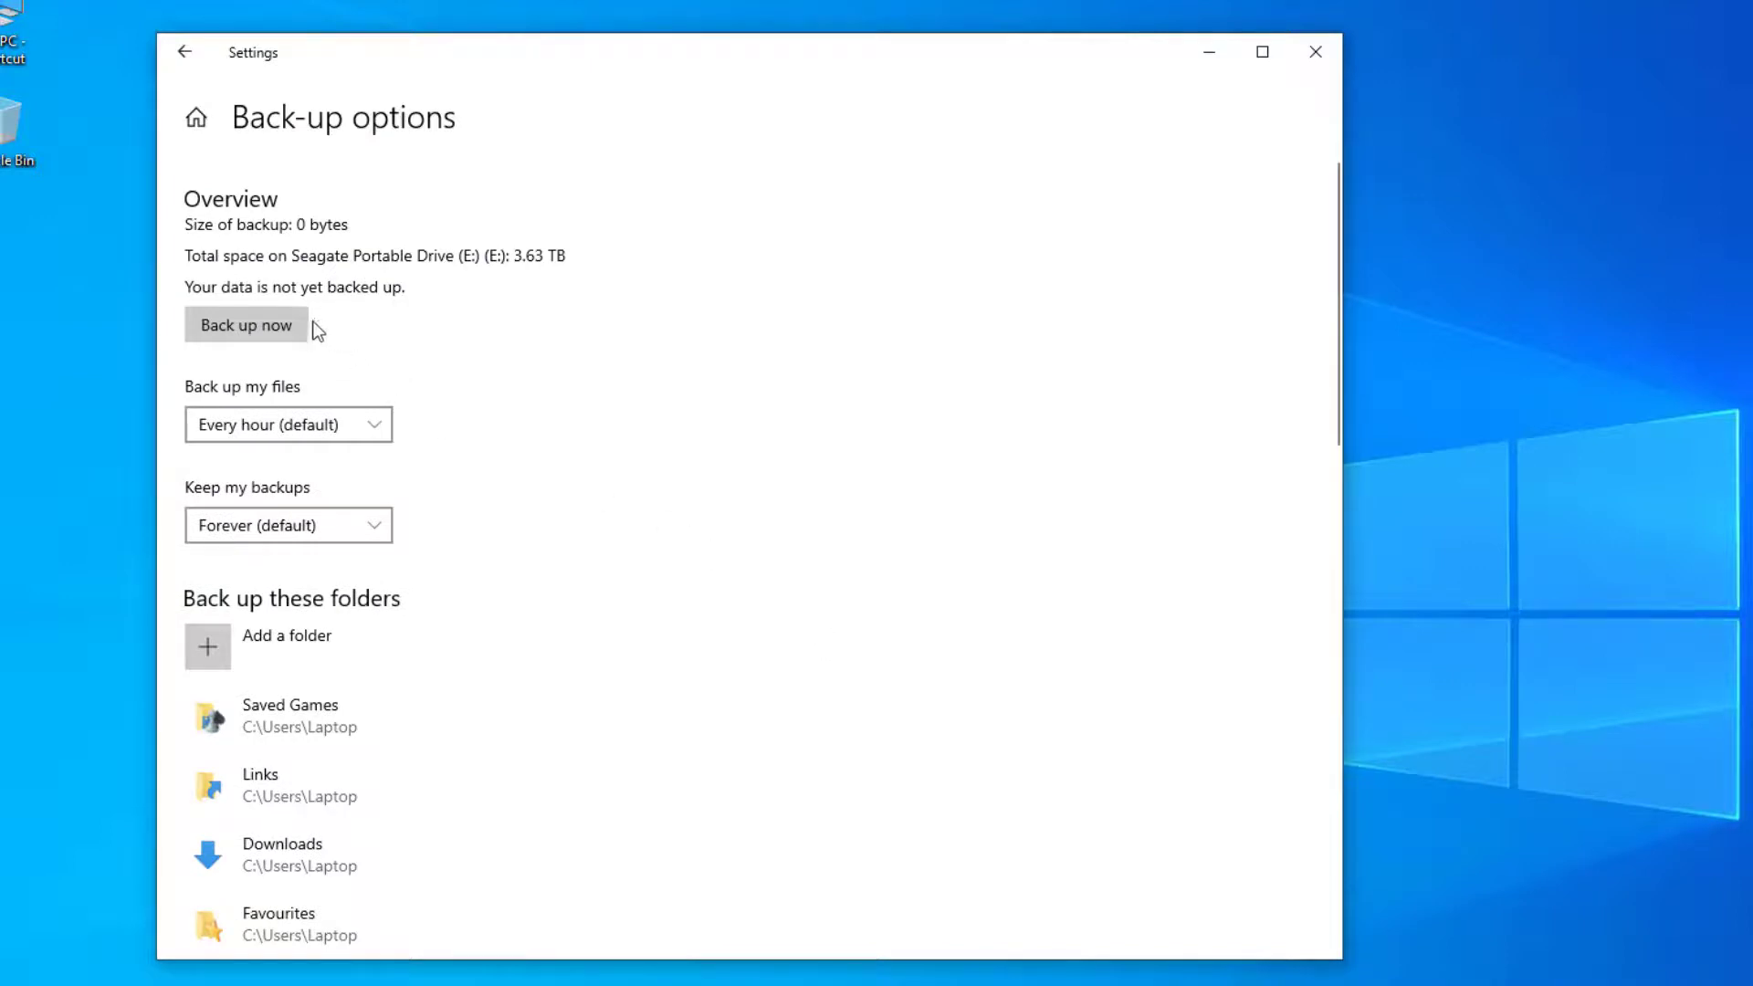
- Run an immediate File History backup with Back up now
{"action": "left_click", "coordinate": [245, 325]}
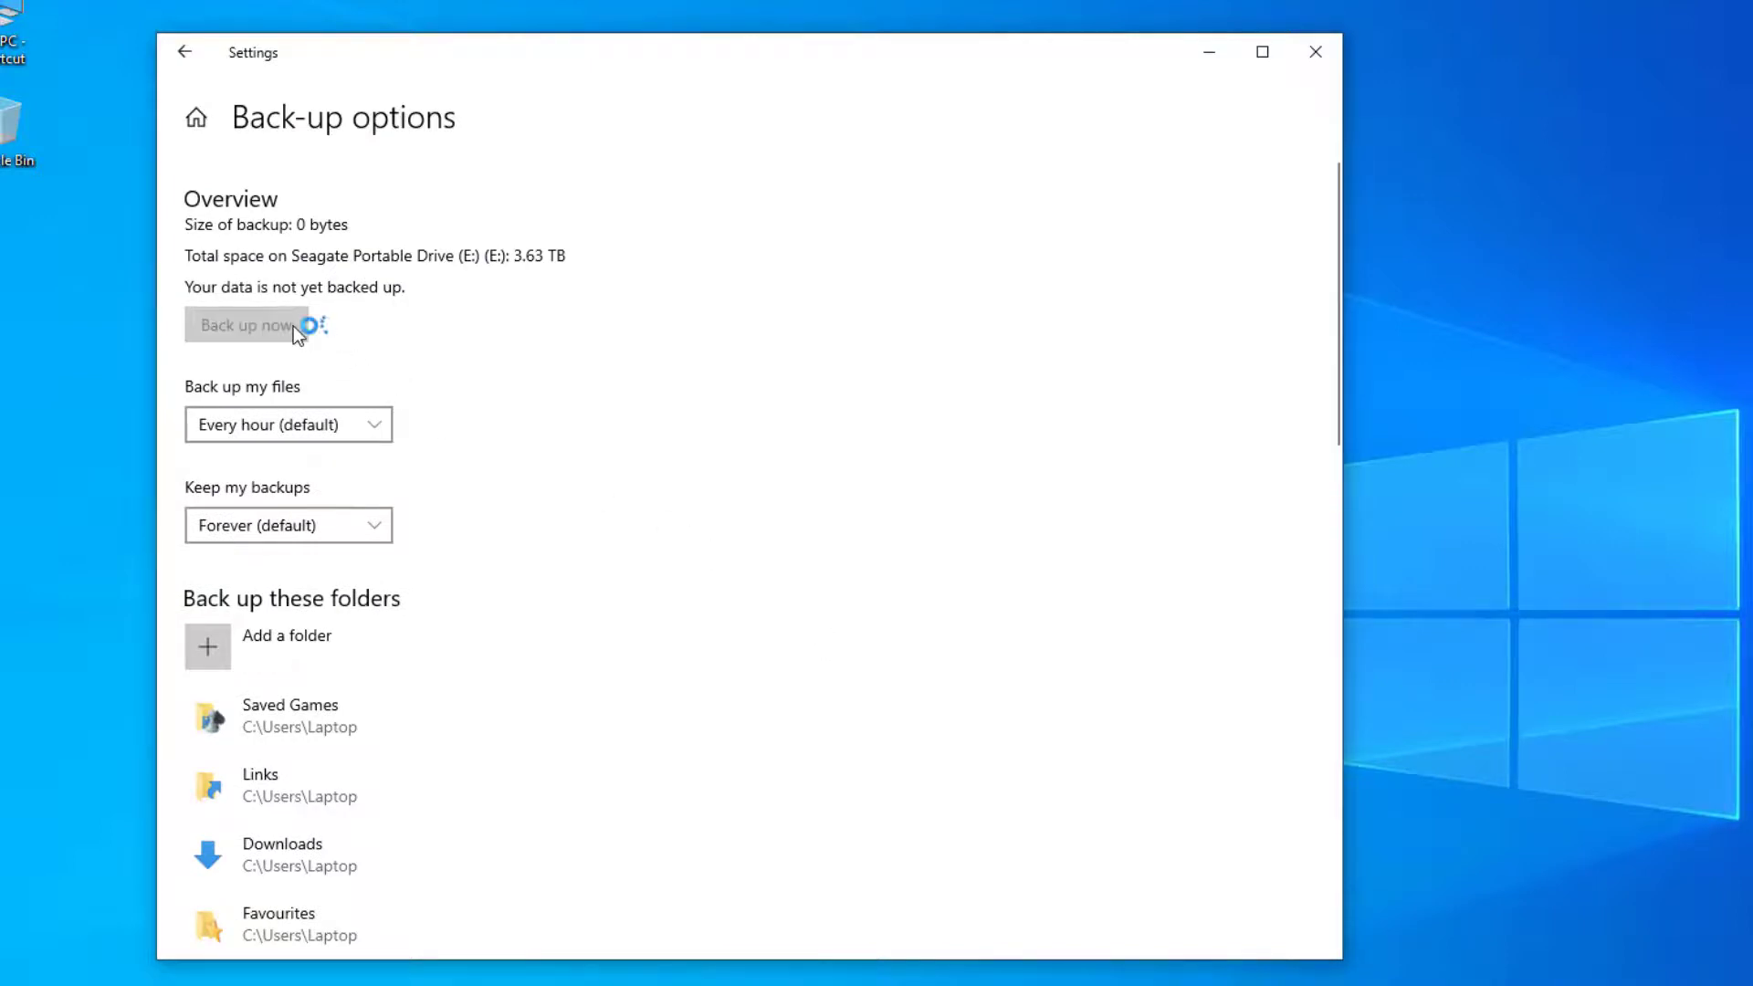
{"action": "left_click", "coordinate": [245, 326]}
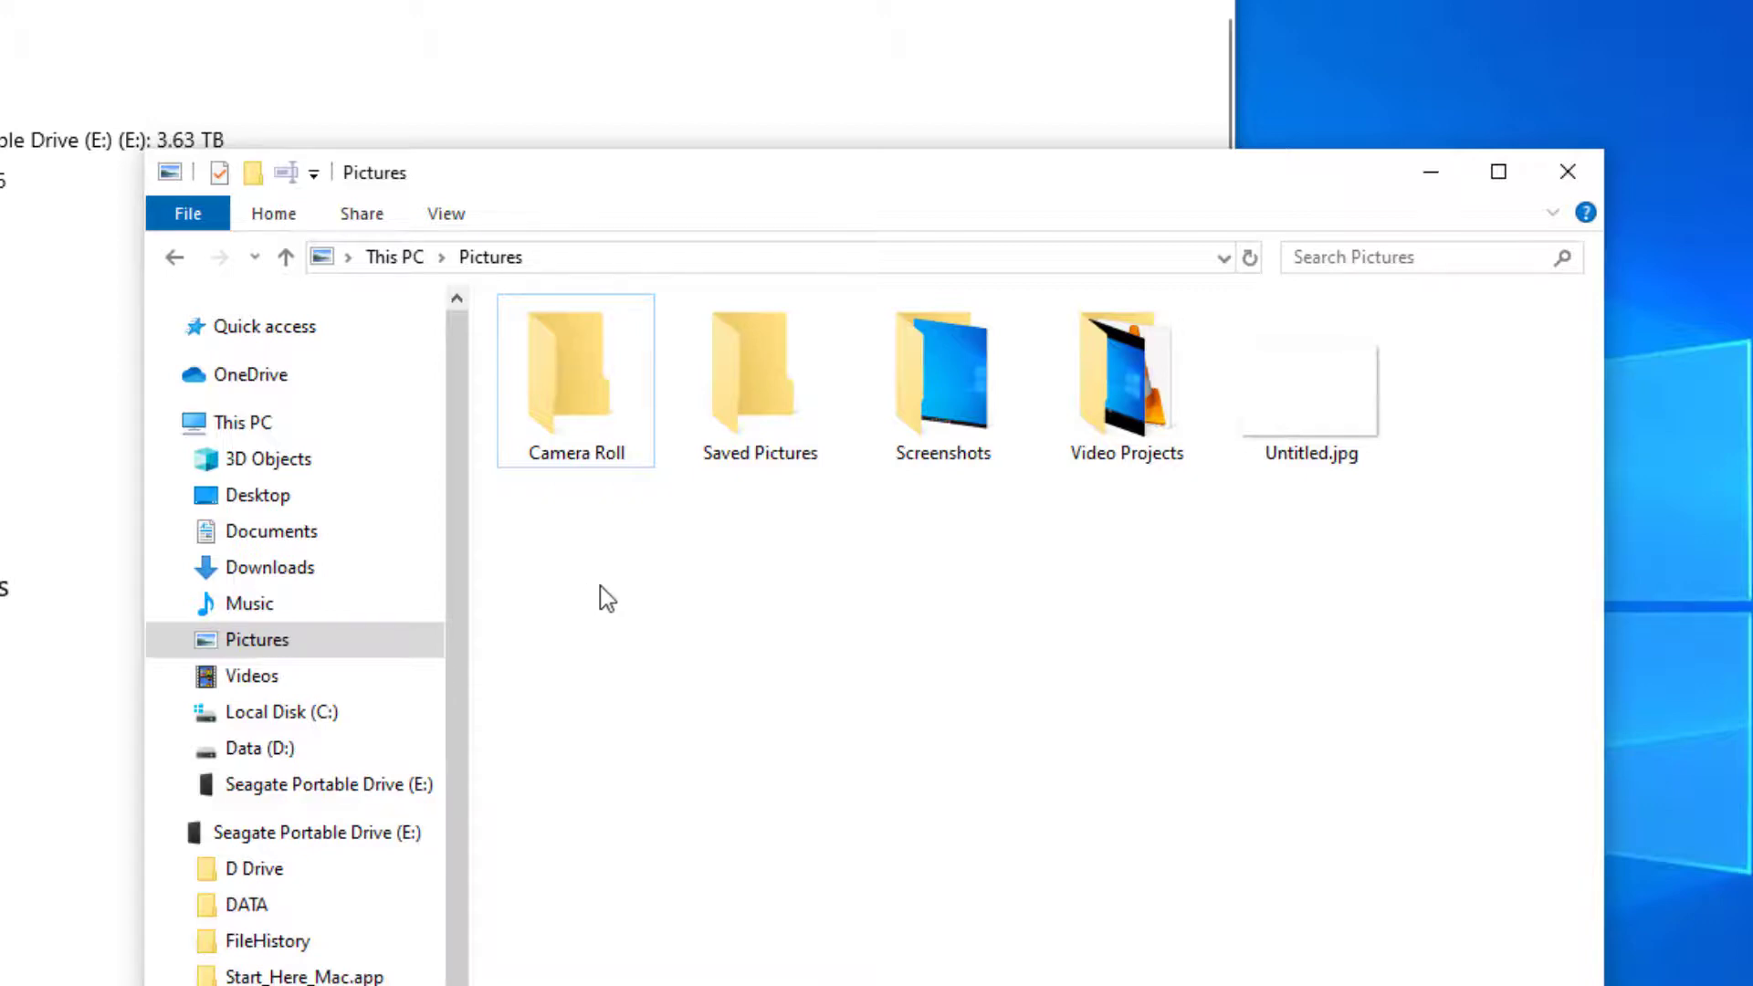
- Delete Untitled.jpg from Pictures and view the folder's backup History
{"action": "left_click", "coordinate": [1309, 385]}
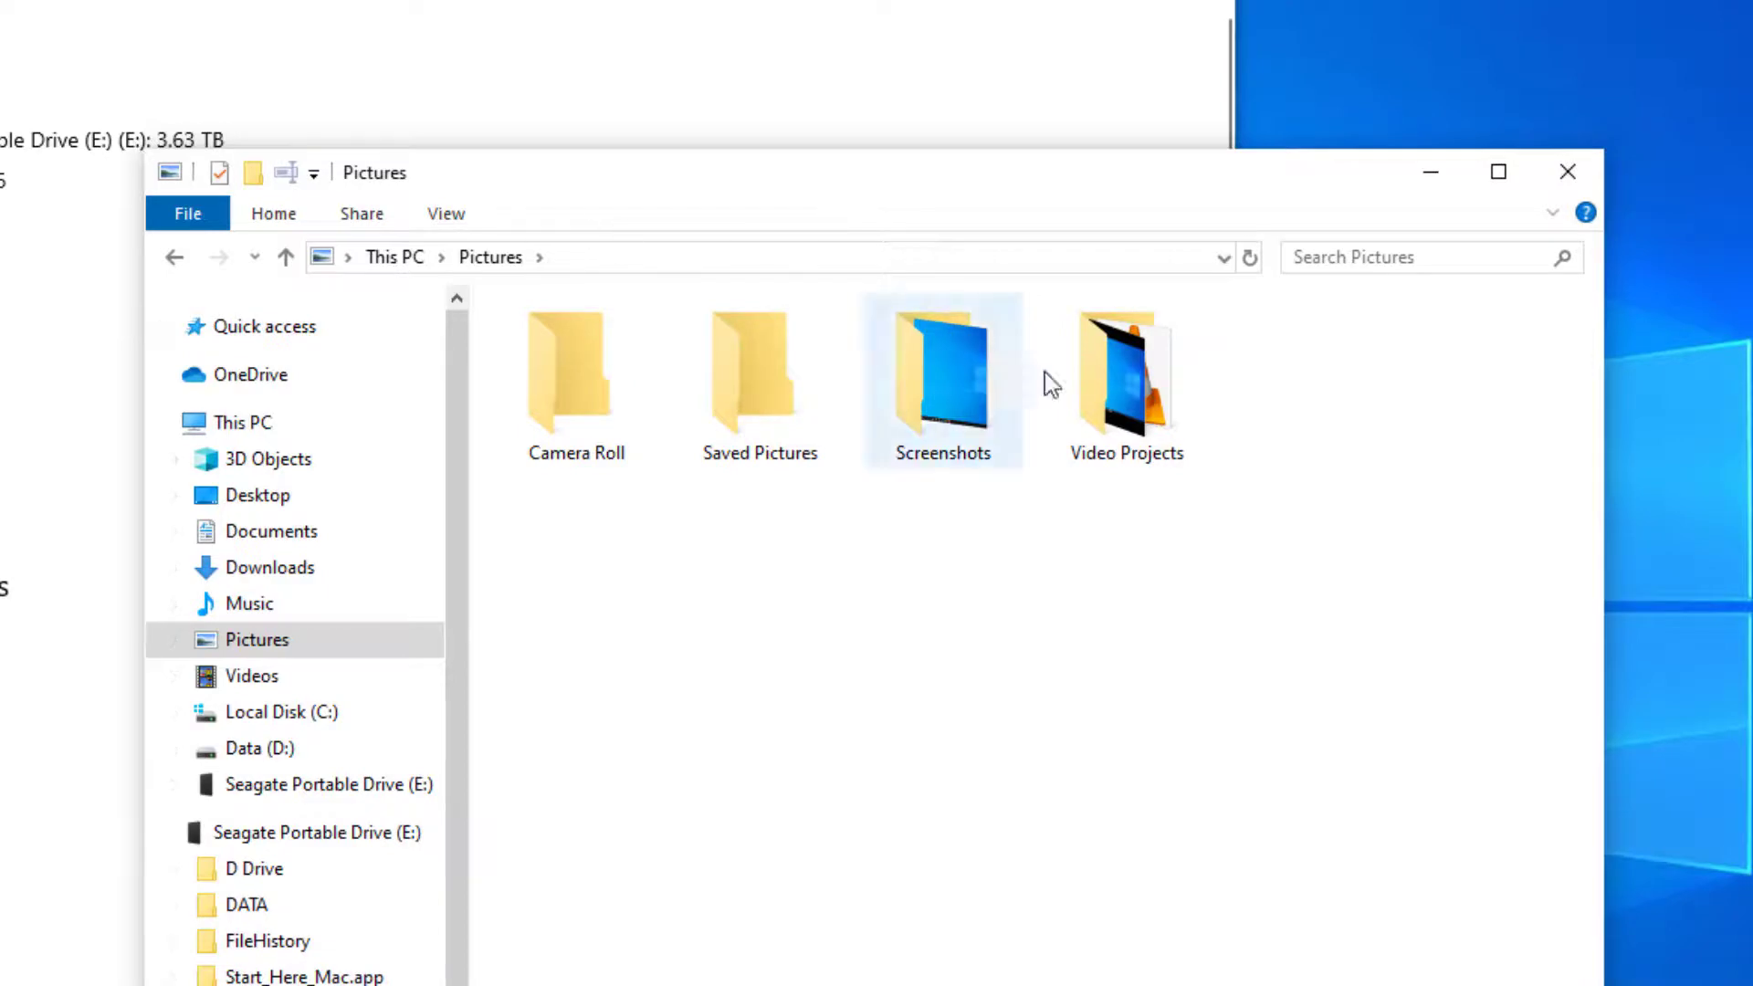
{"action": "mouse_move", "coordinate": [1317, 529]}
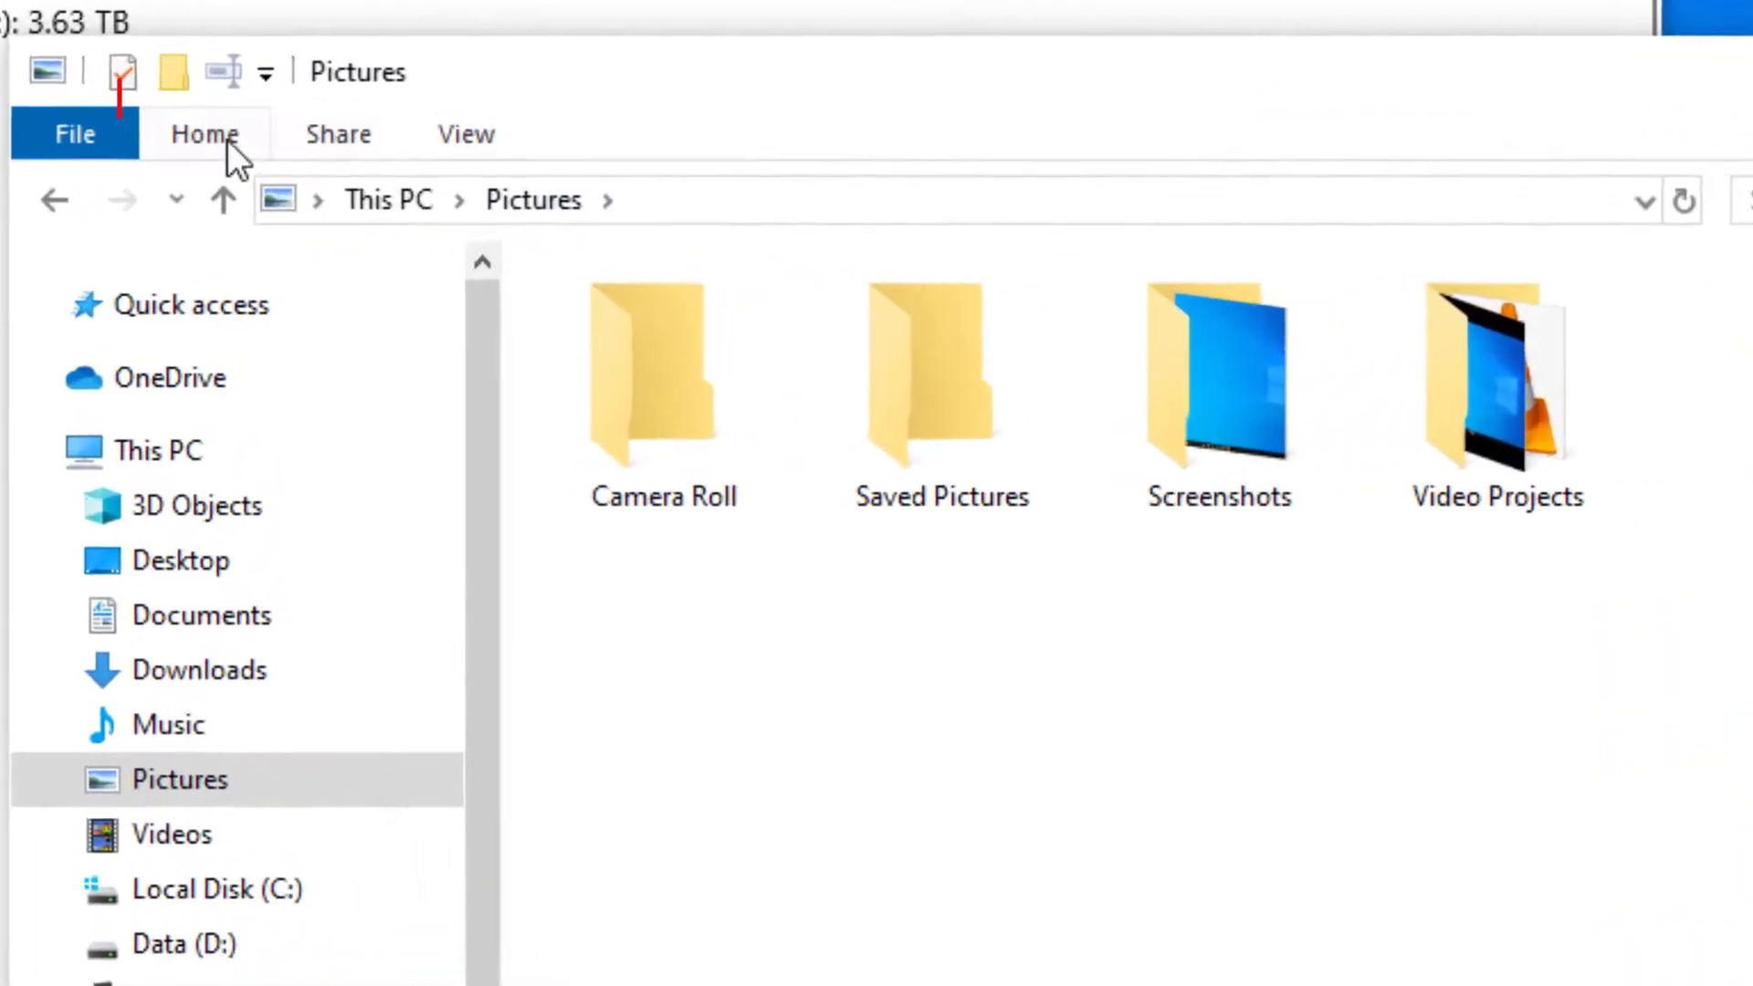
{"action": "left_click", "coordinate": [204, 134]}
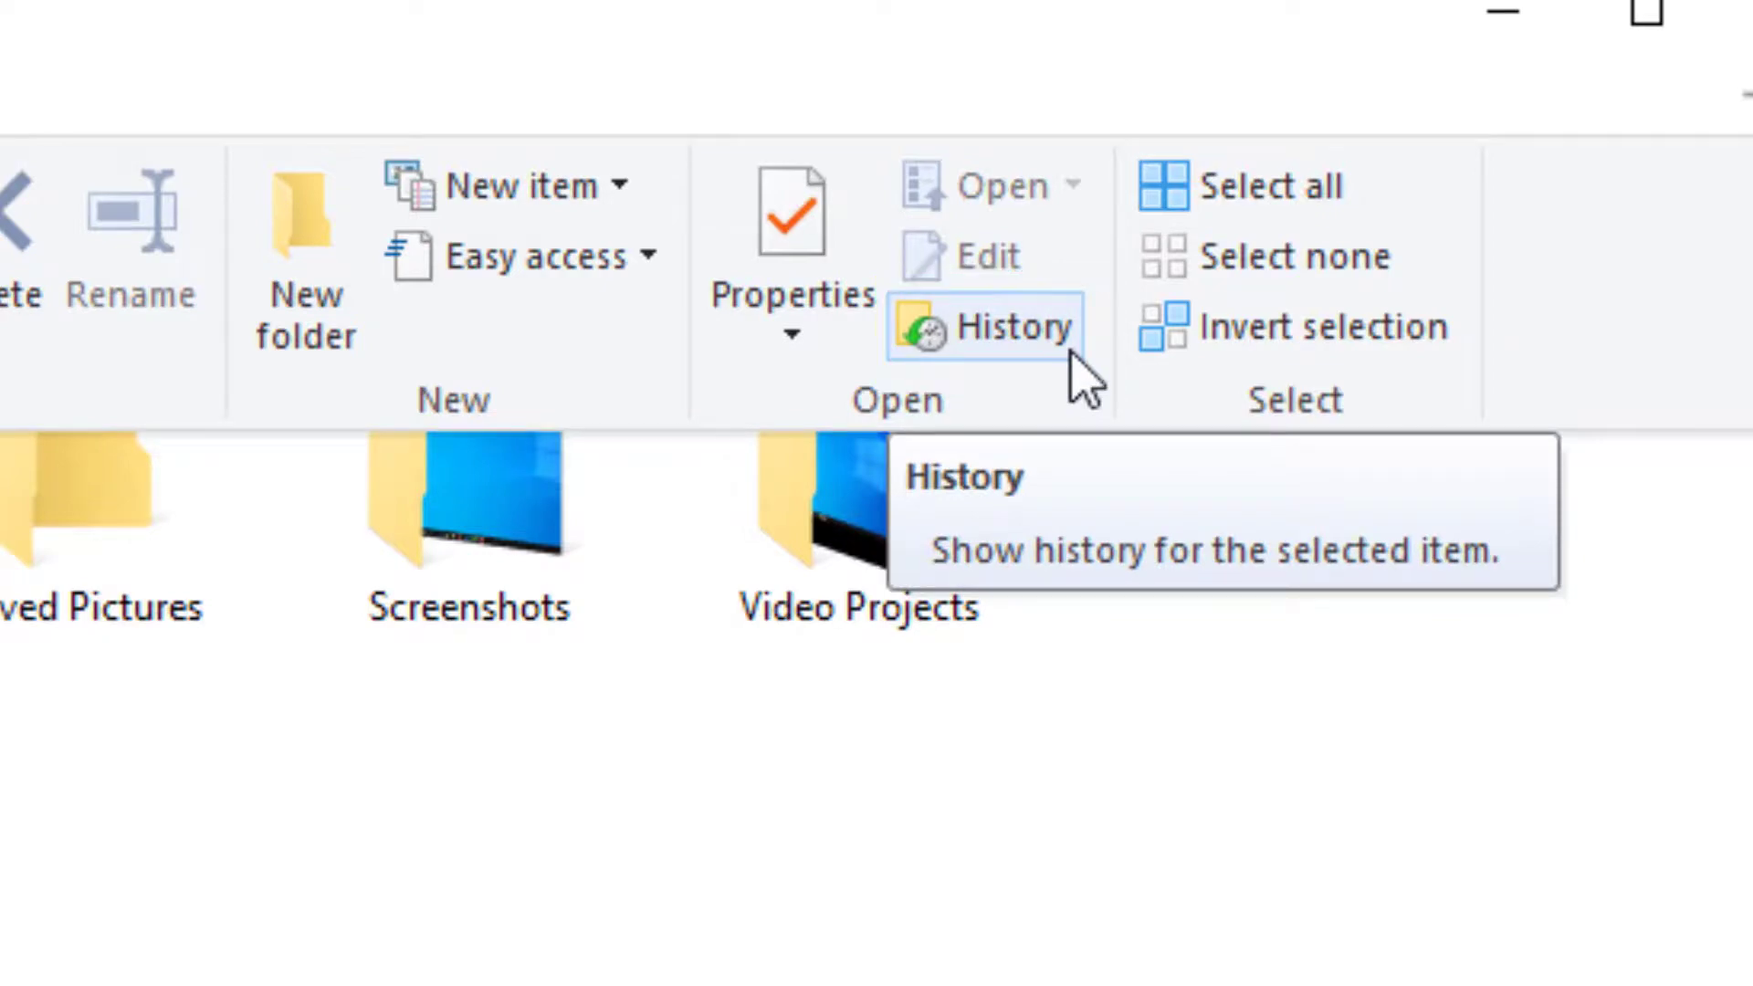
{"action": "left_click", "coordinate": [1003, 325]}
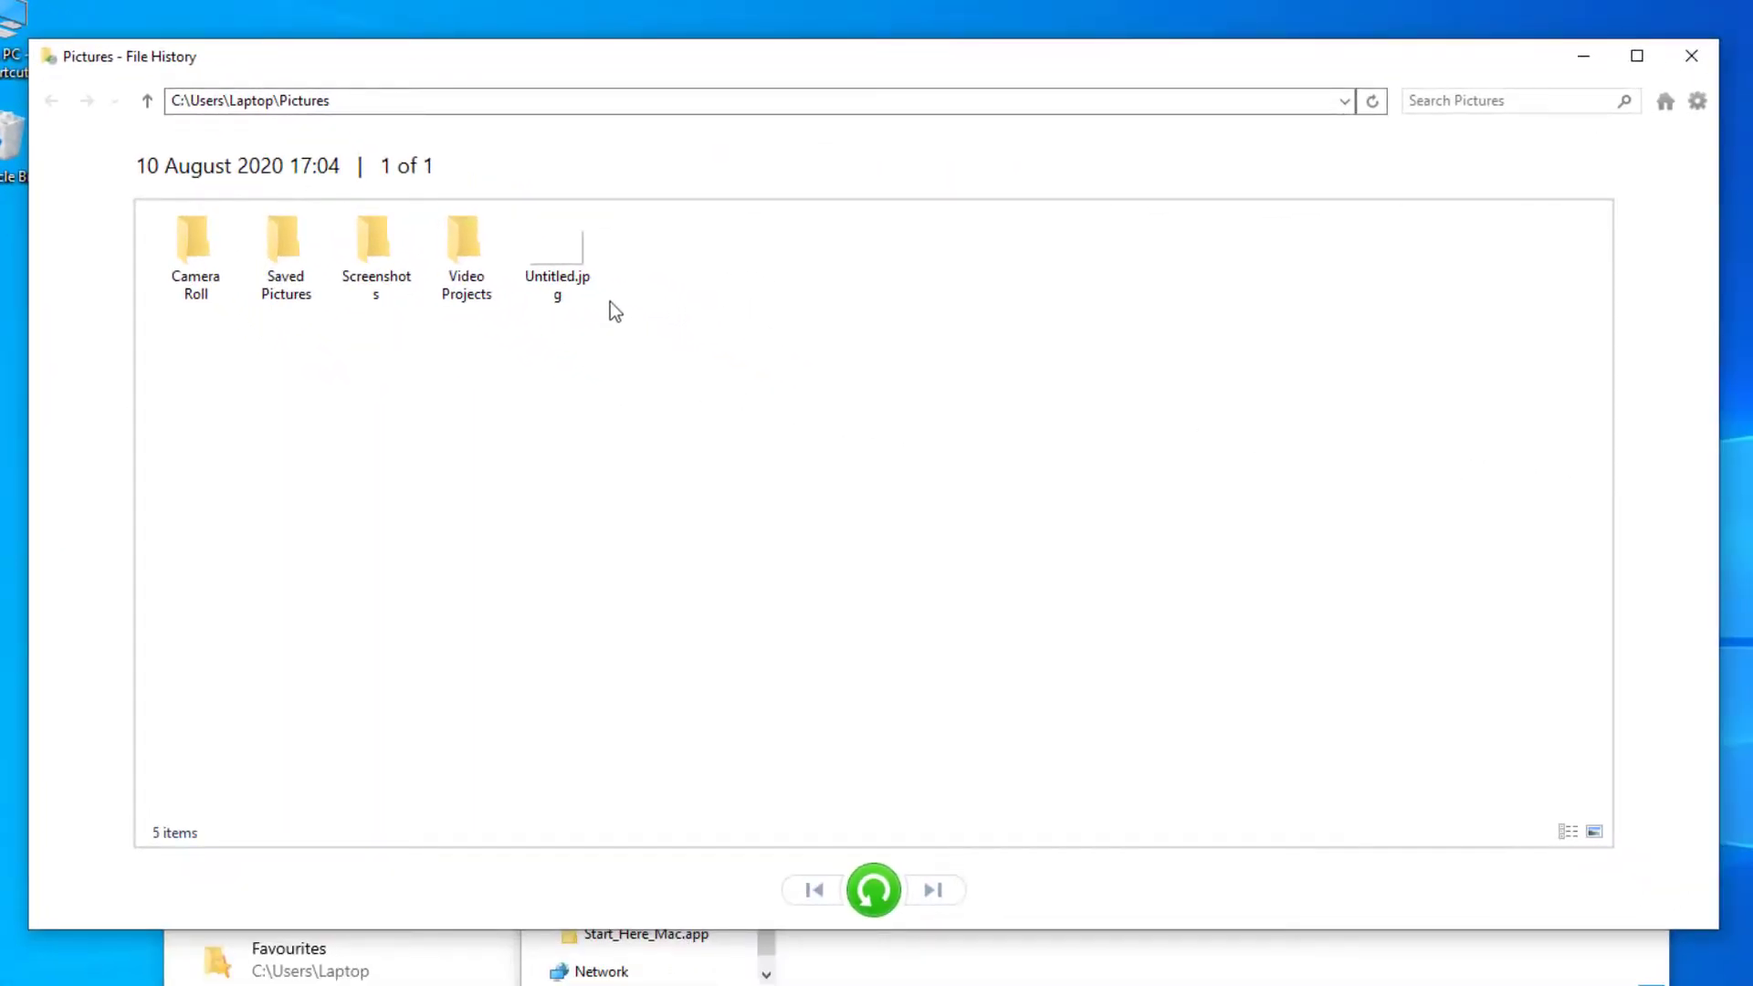
- Restore the backed-up Untitled.jpg to its original Pictures folder
{"action": "left_click", "coordinate": [556, 248]}
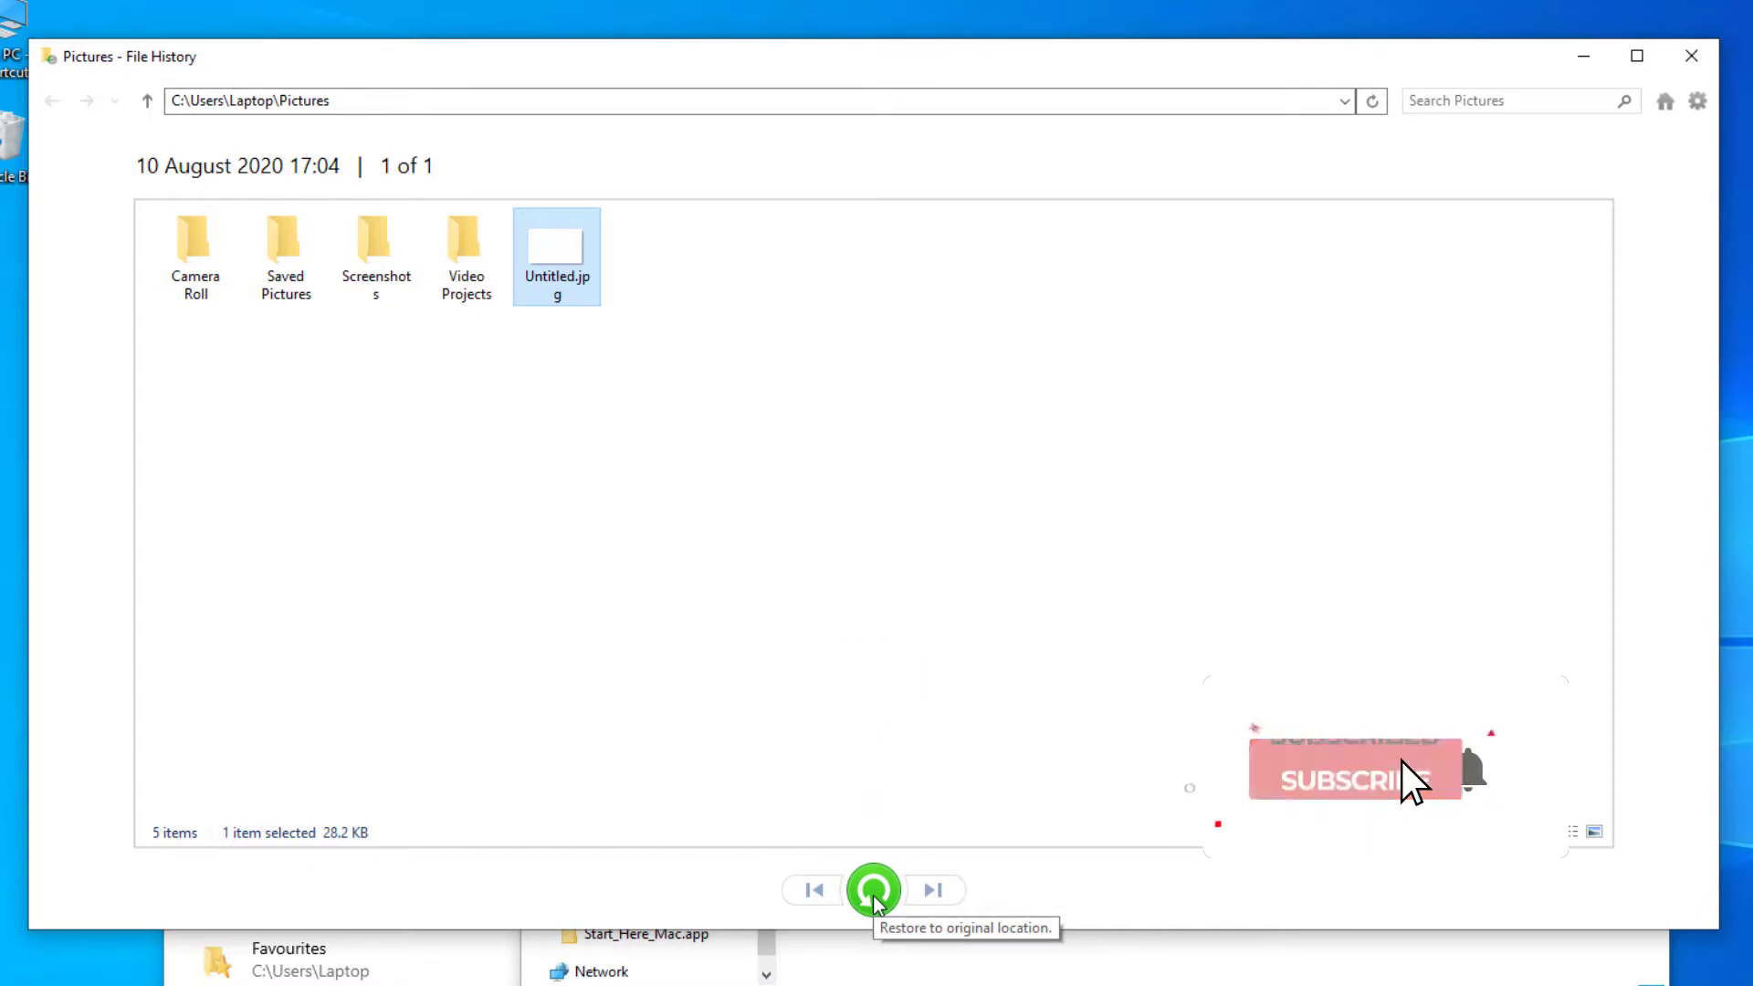
{"action": "left_click", "coordinate": [876, 889]}
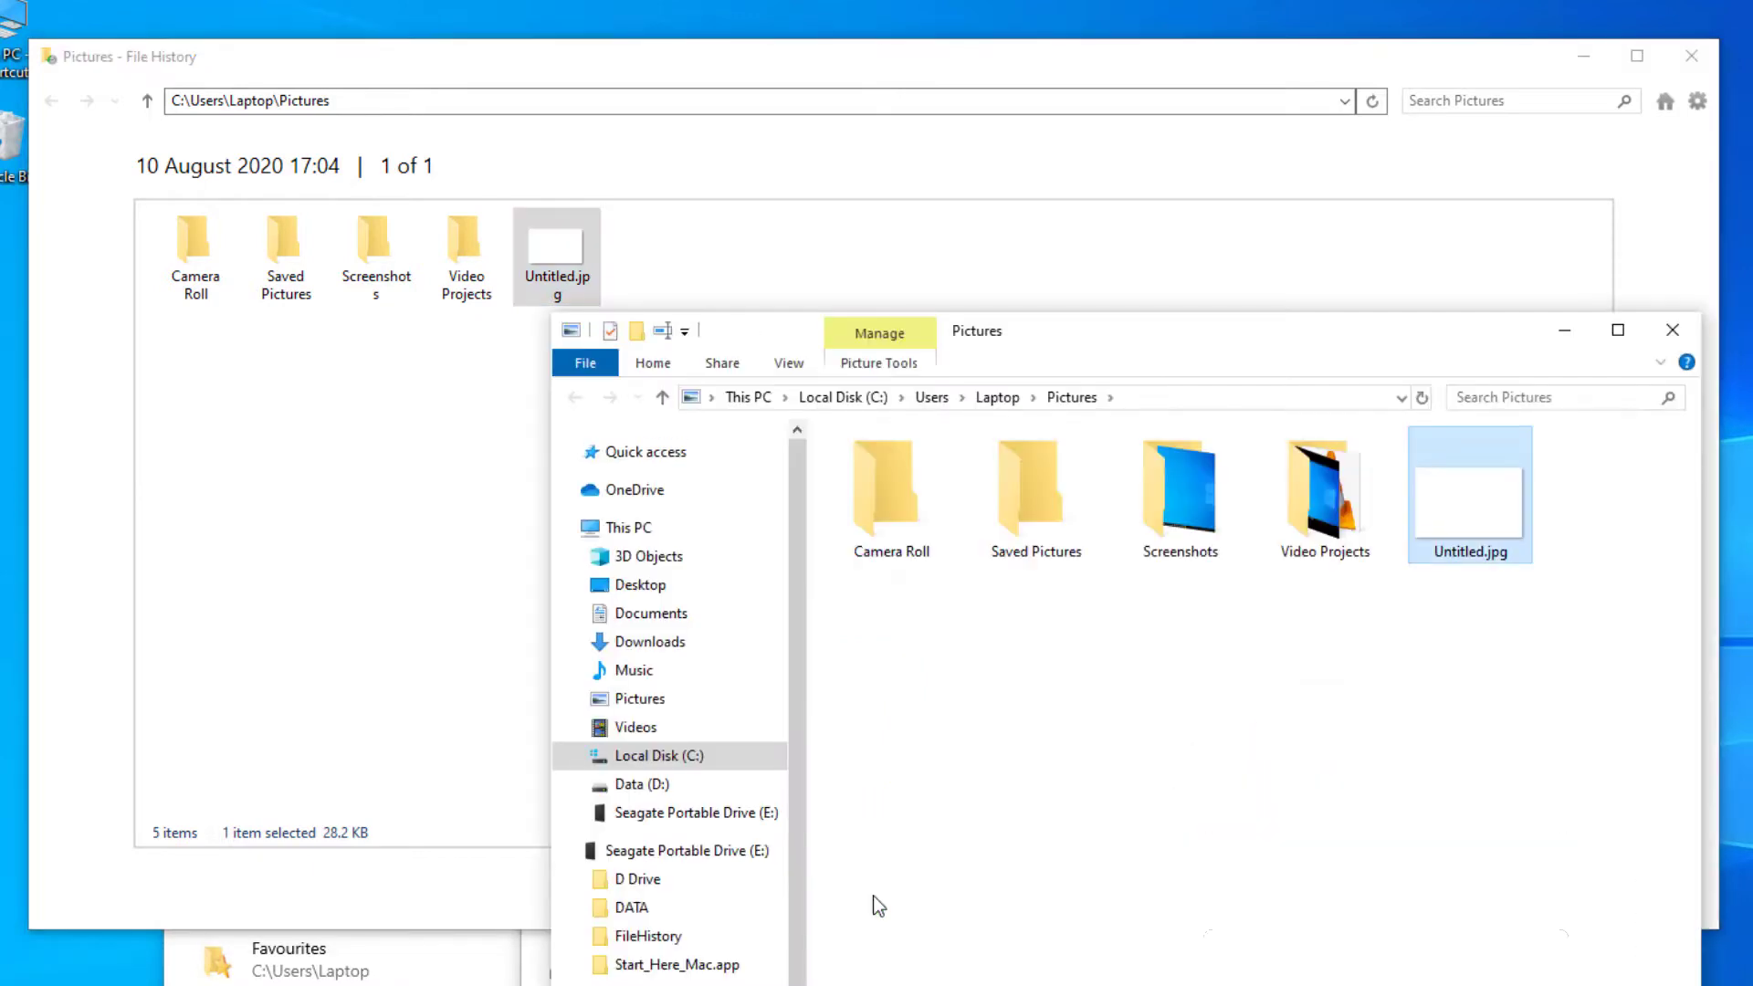